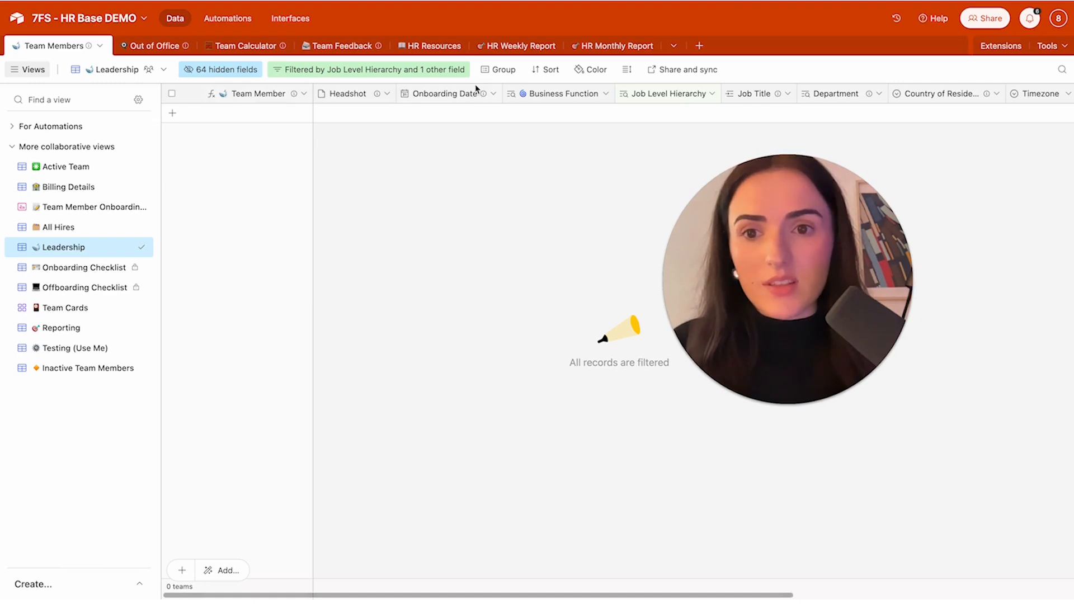
pyautogui.moveTo(113, 103)
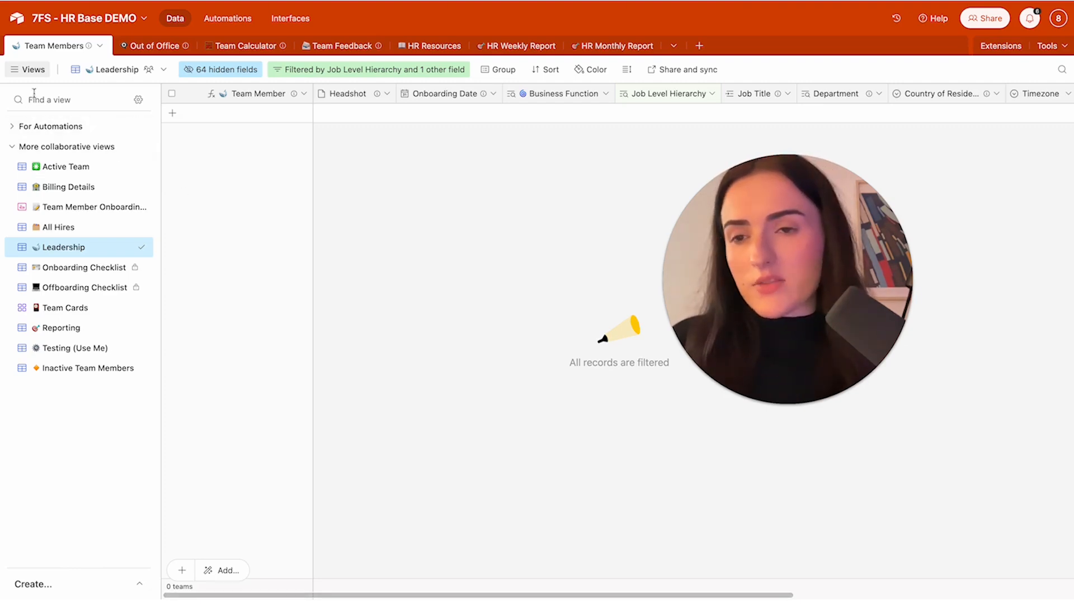
pyautogui.moveTo(430, 46)
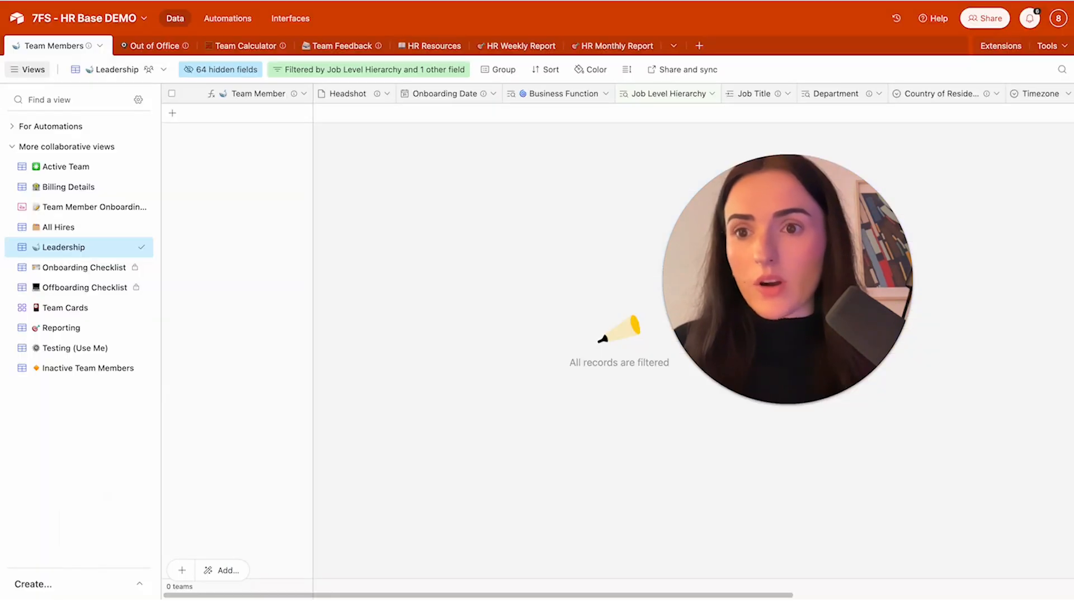
pyautogui.moveTo(68, 187)
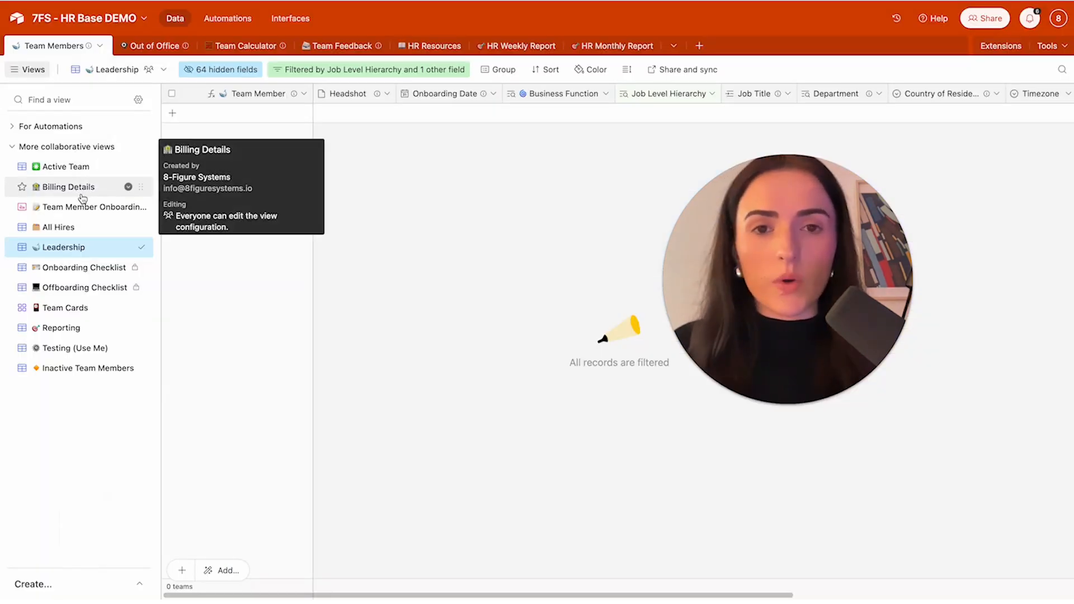
pyautogui.moveTo(102, 335)
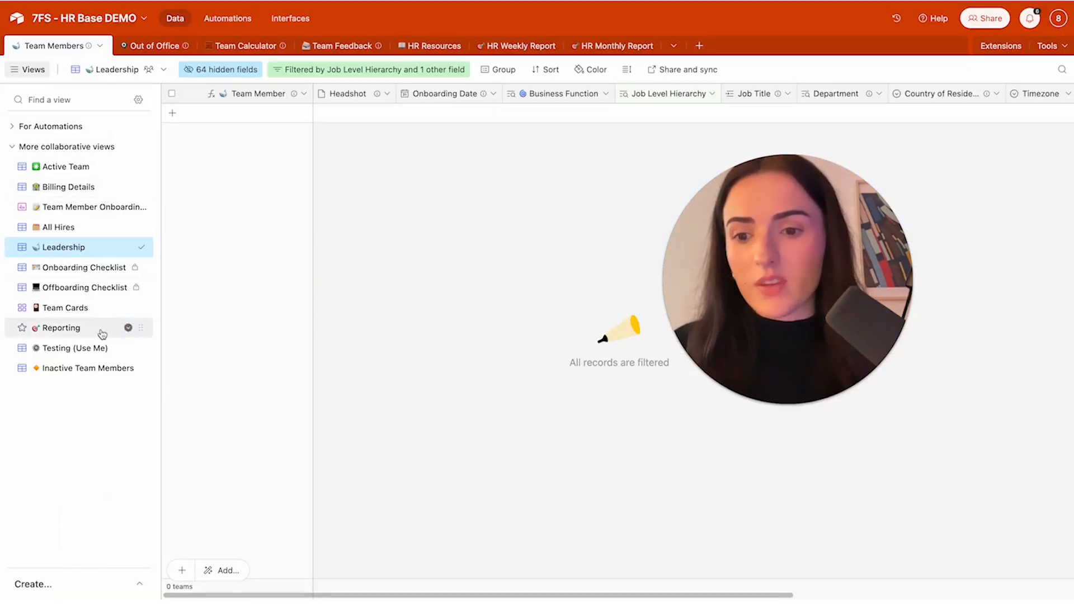
pyautogui.moveTo(82, 207)
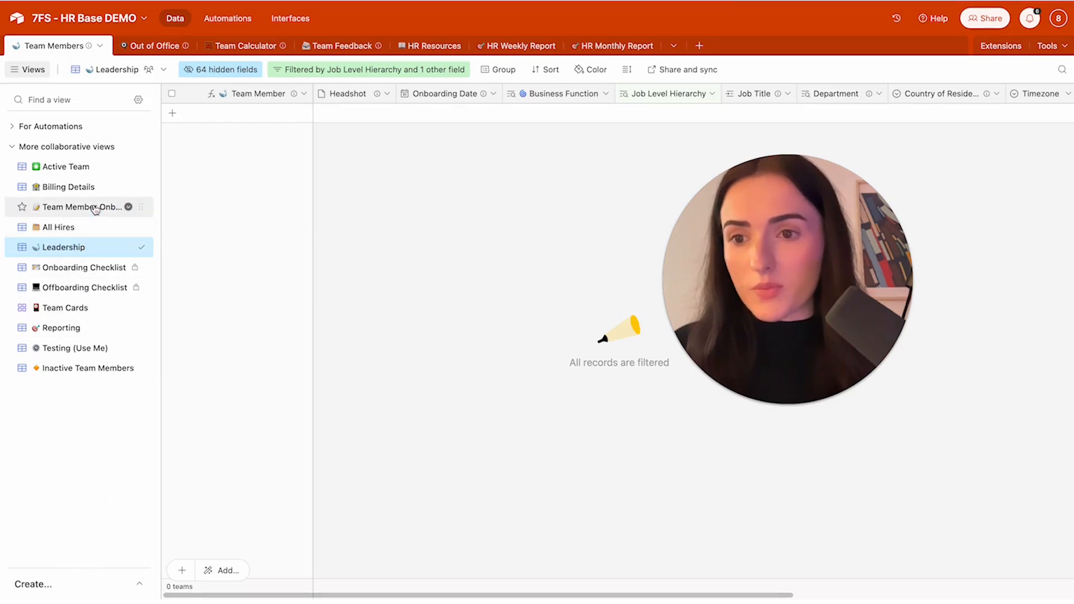
# Step: Review the Team Member Onboarding form's fields down to the payment section
pyautogui.click(81, 206)
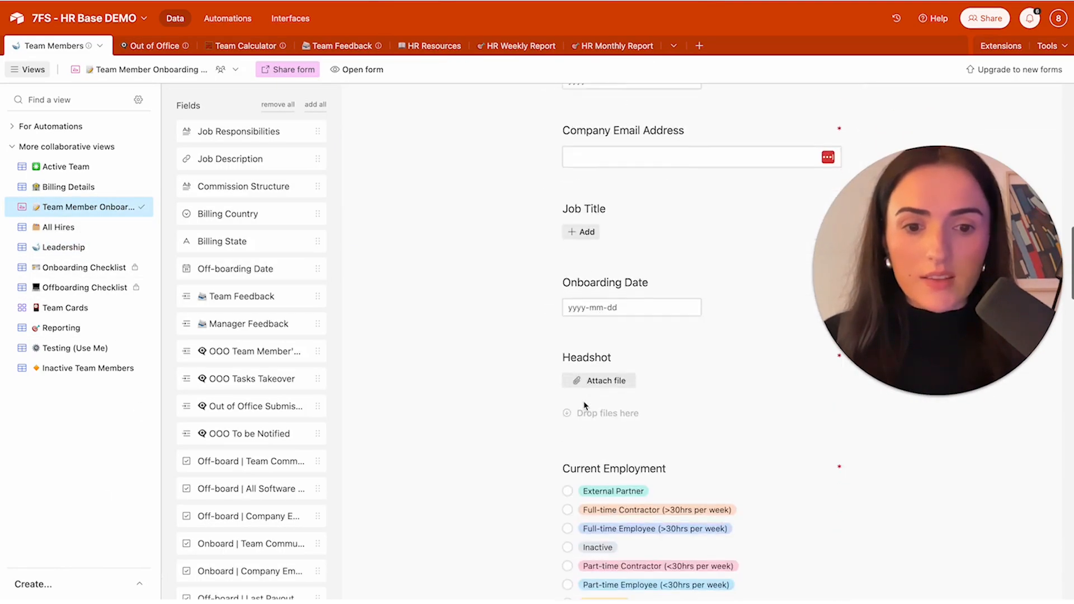
pyautogui.scroll(-3)
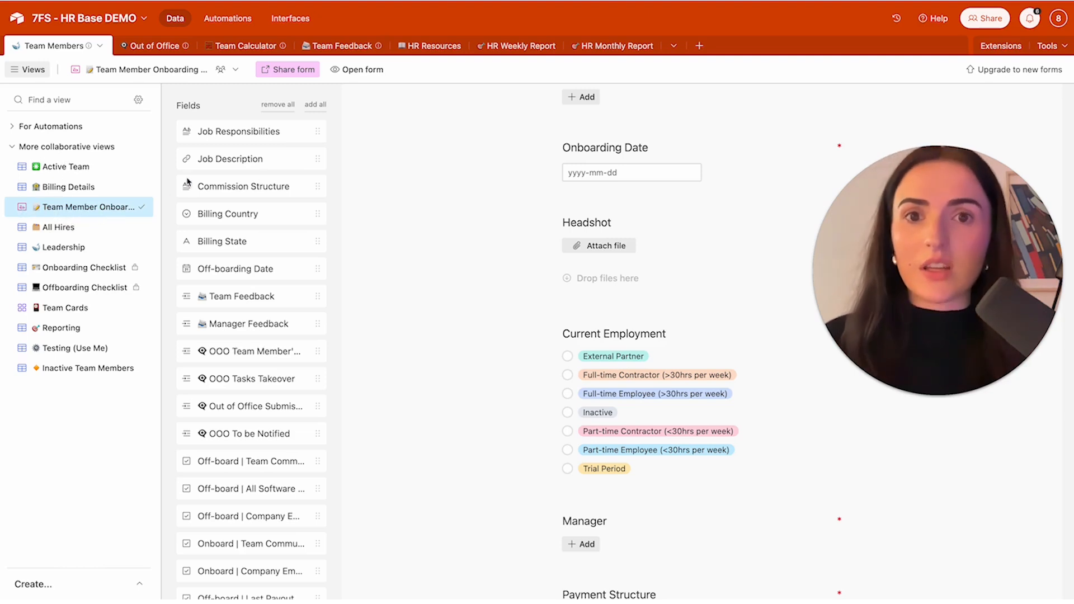
pyautogui.moveTo(259, 175)
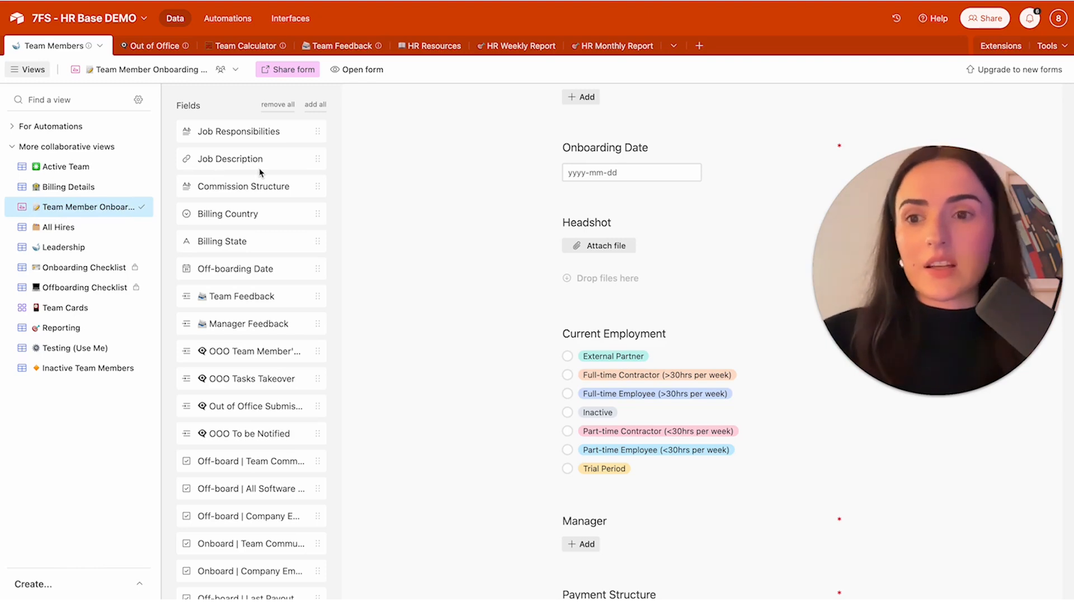
pyautogui.moveTo(470, 266)
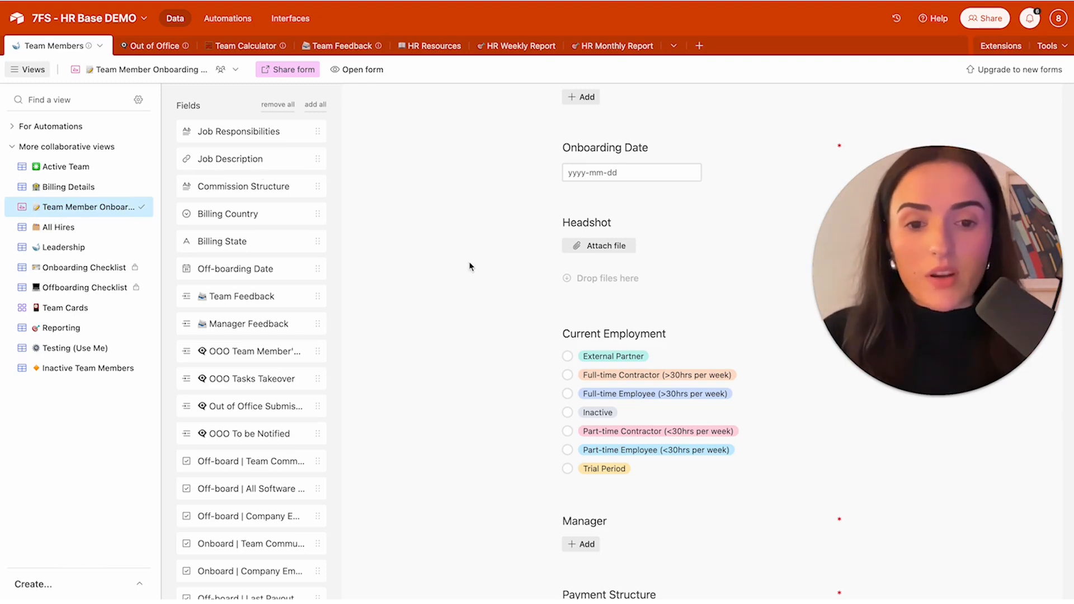
pyautogui.scroll(-3)
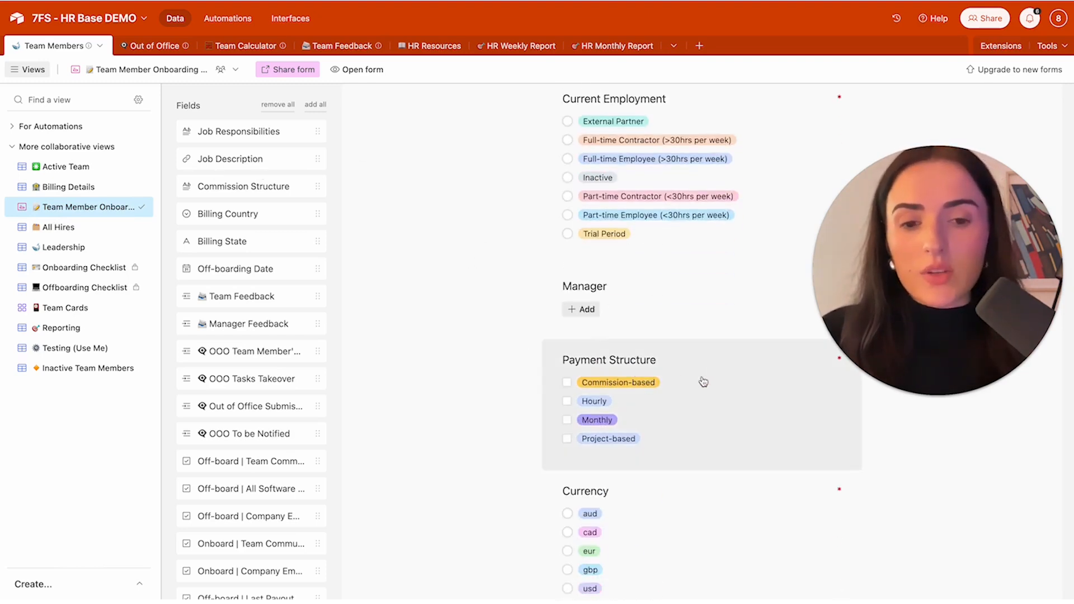
pyautogui.scroll(-3)
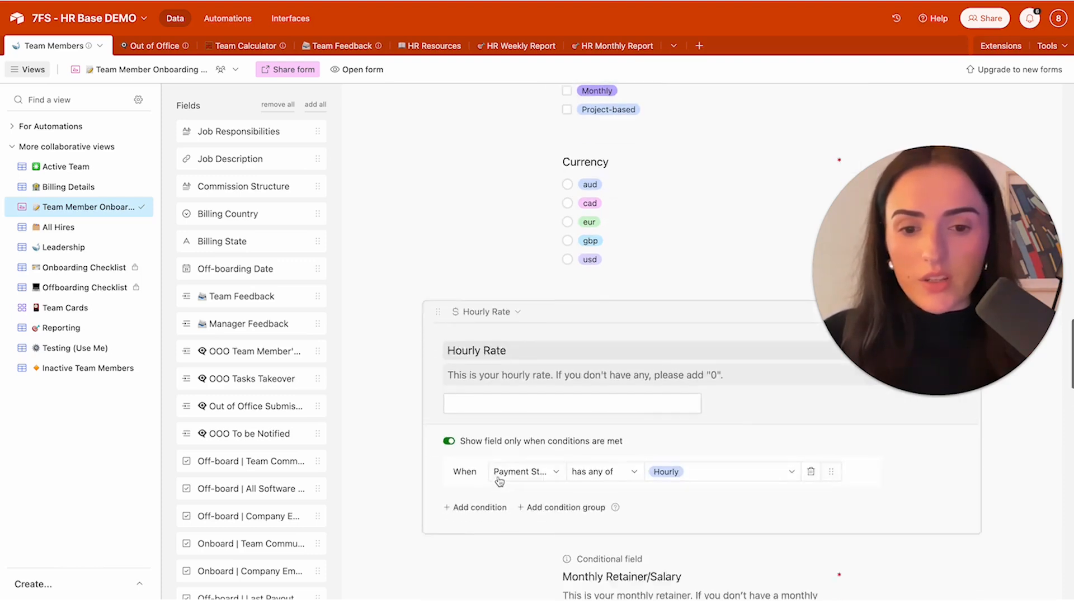
pyautogui.scroll(-3)
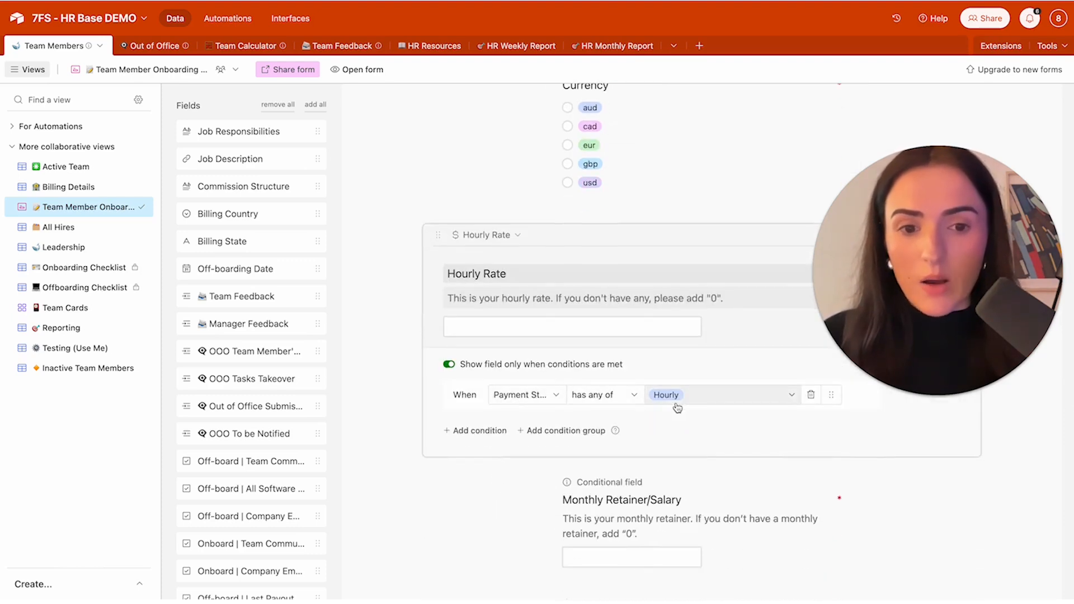
pyautogui.moveTo(480, 239)
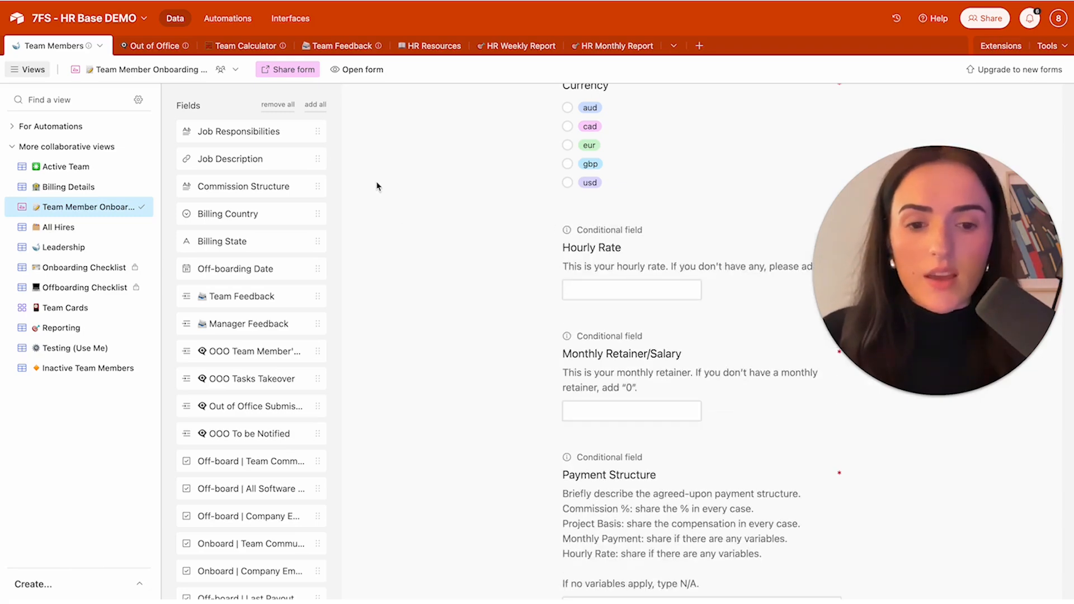
# Step: Inspect the Hourly Rate conditional question tied to the Hourly payment structure option
pyautogui.scroll(-3)
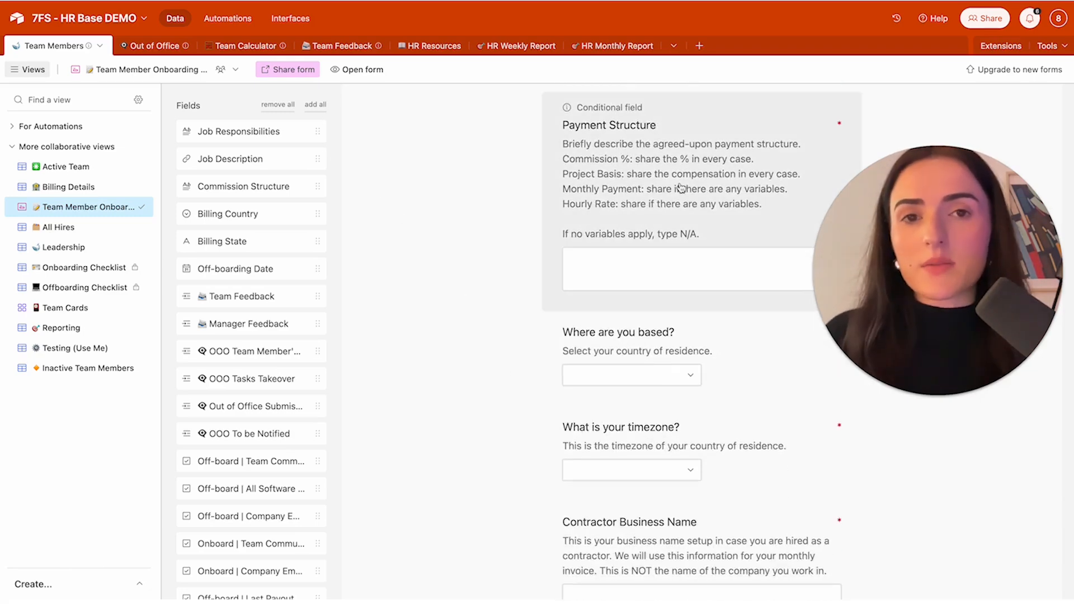
pyautogui.scroll(-3)
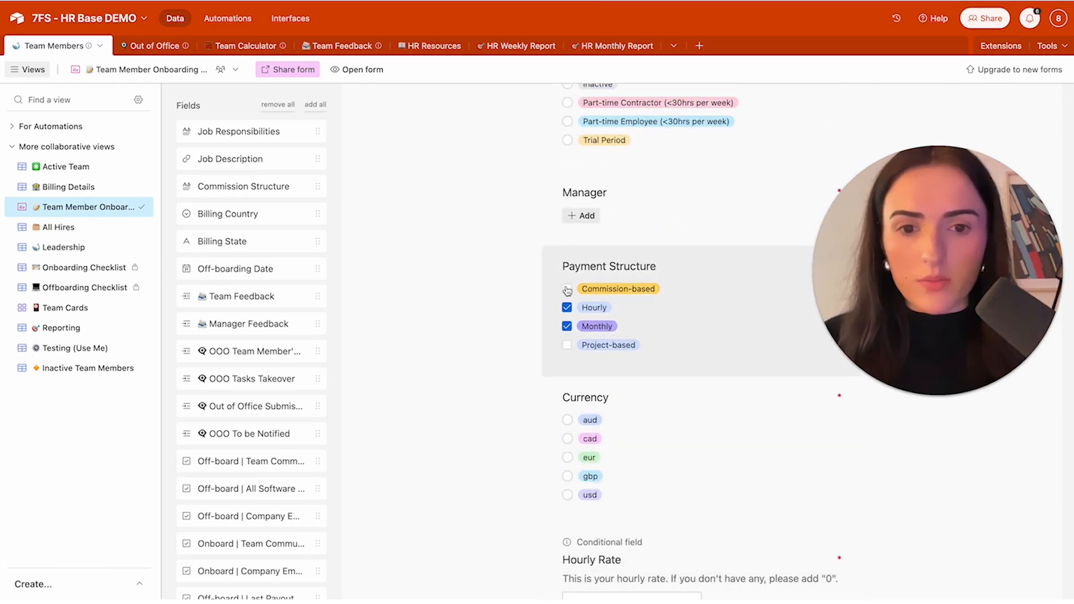
pyautogui.click(566, 289)
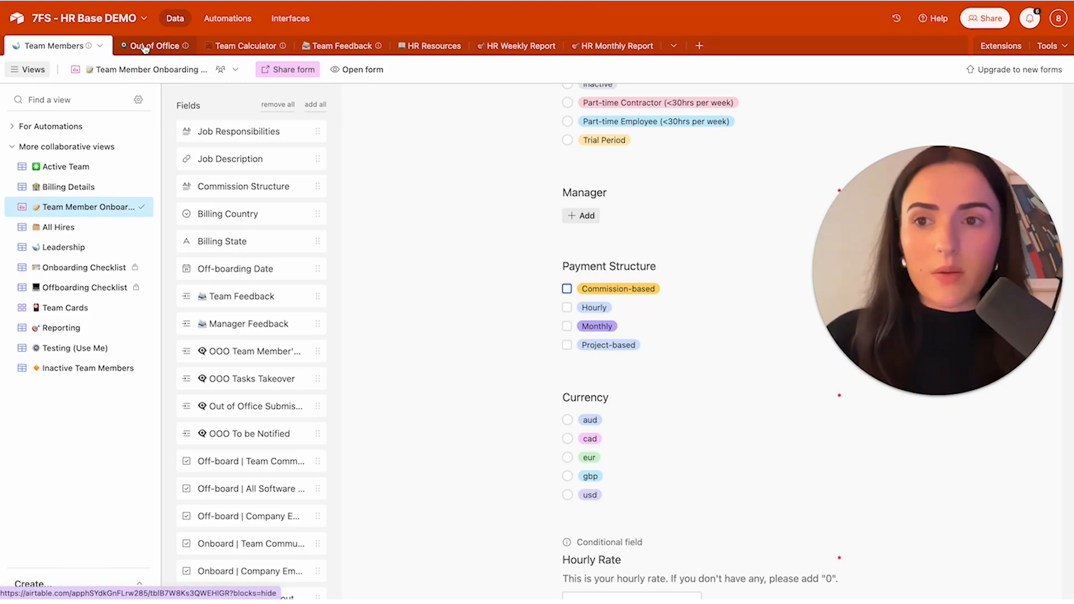
pyautogui.moveTo(66, 167)
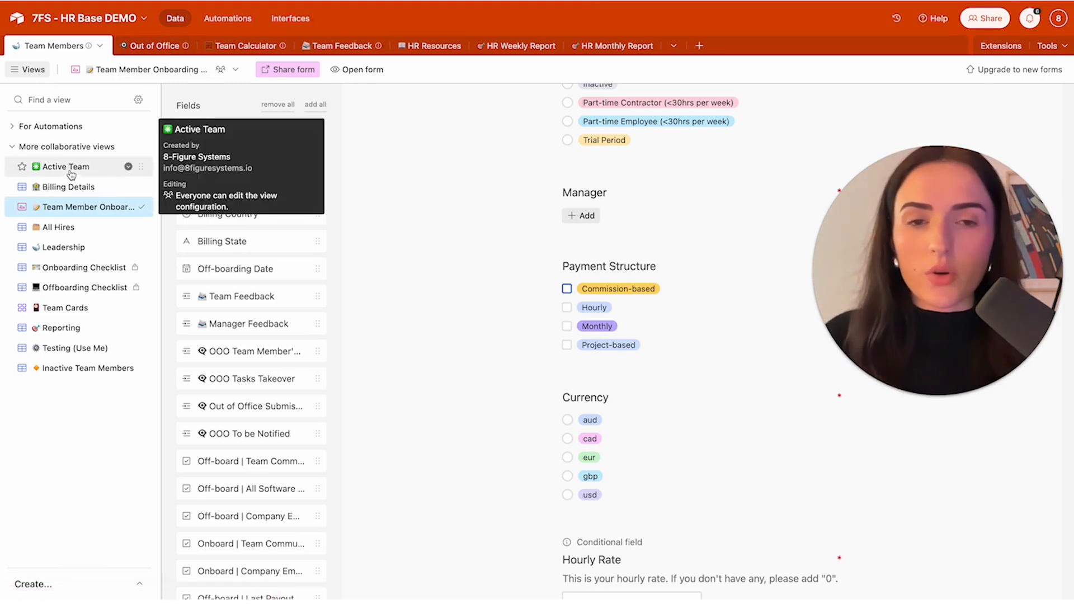
# Step: Show the Active Team grid of four team member records
pyautogui.click(66, 166)
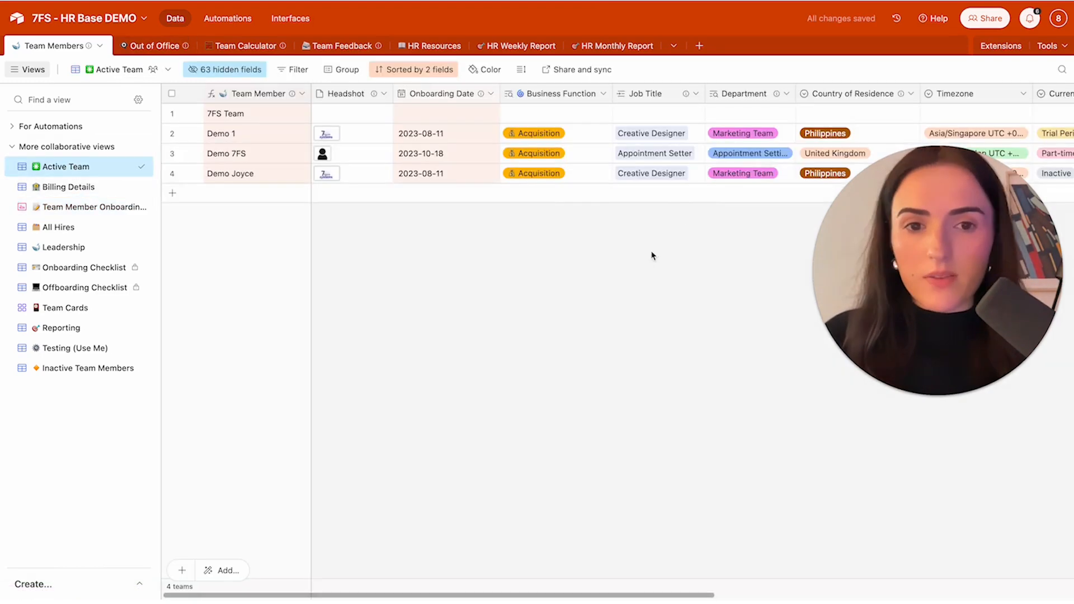
pyautogui.moveTo(69, 186)
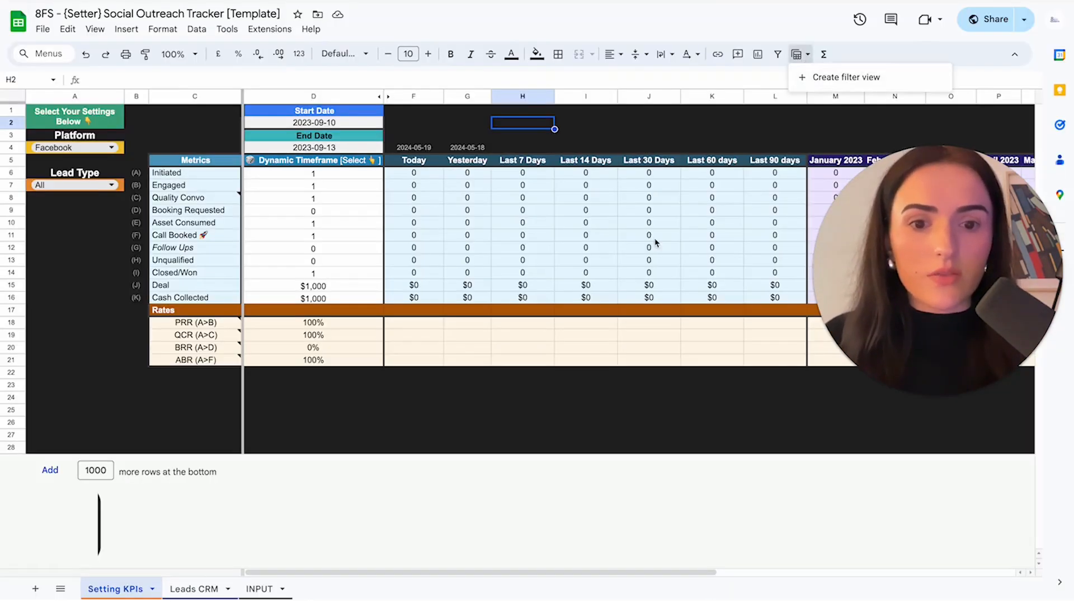
# Step: Show the Leads CRM sheet and its saved filter views such as Check In Today/Tomorrow and Closed/Won
pyautogui.click(193, 590)
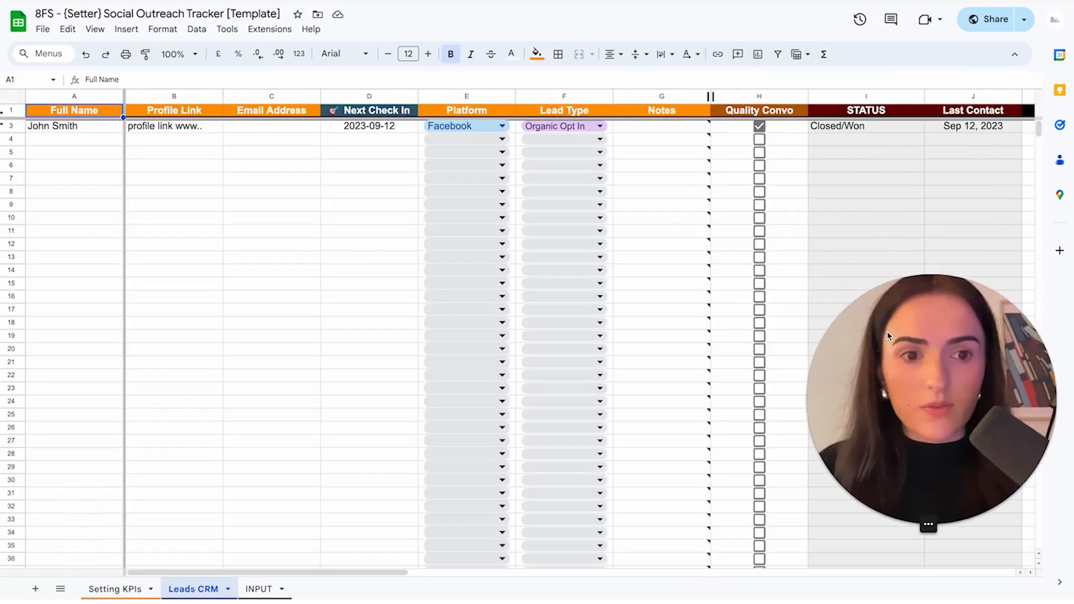
pyautogui.click(796, 54)
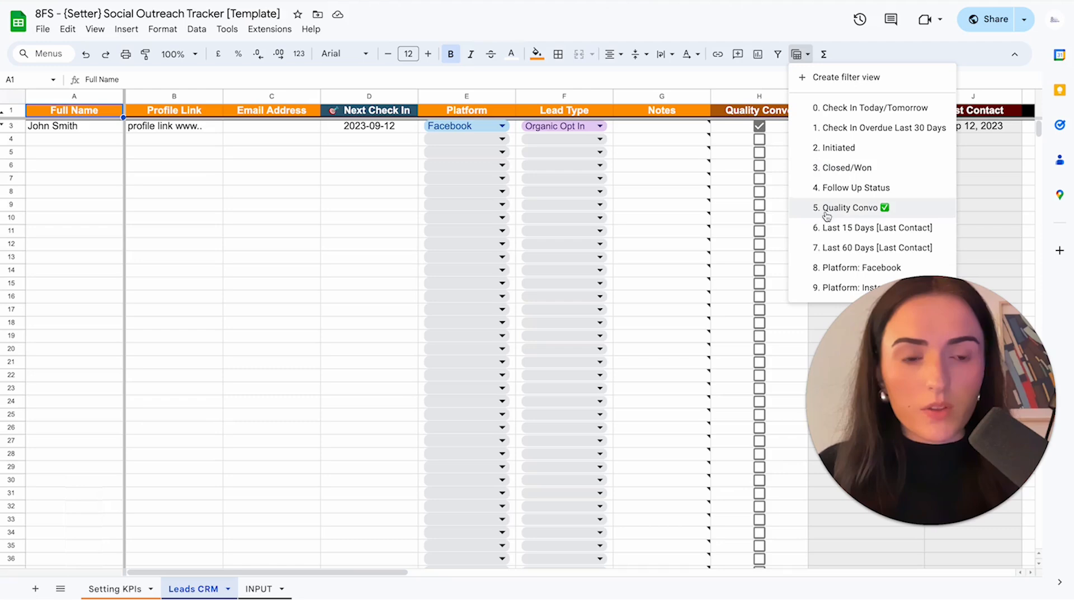
pyautogui.moveTo(825, 114)
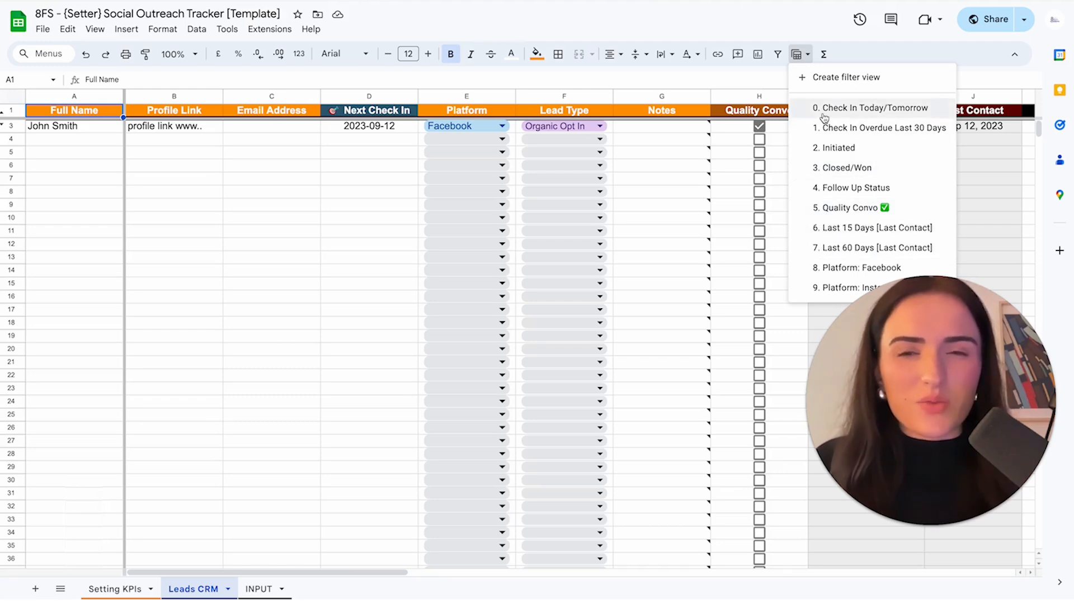
pyautogui.moveTo(837, 148)
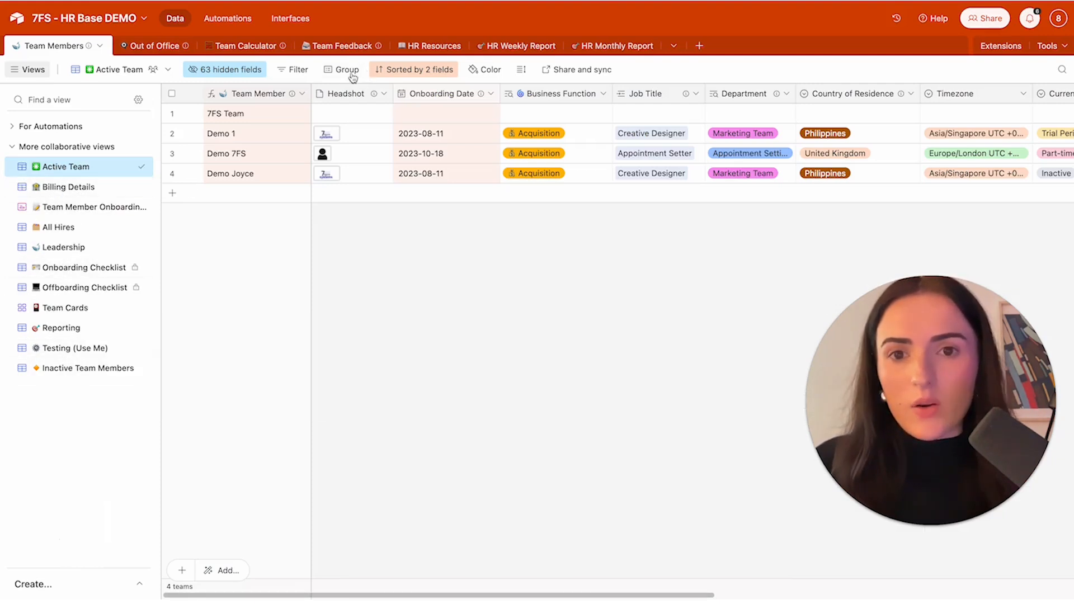
pyautogui.moveTo(552, 154)
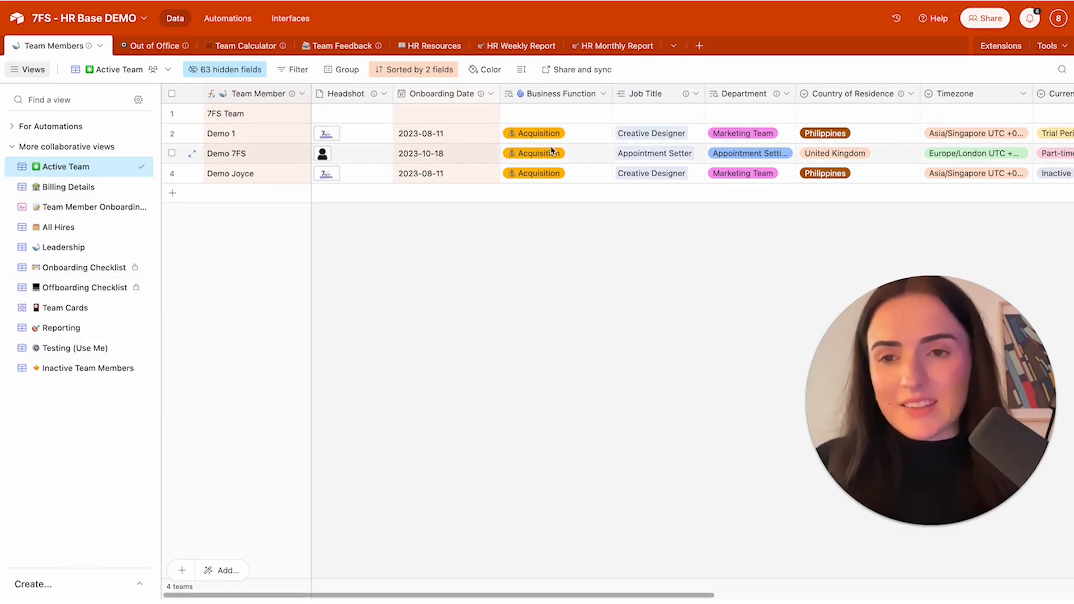
pyautogui.click(238, 46)
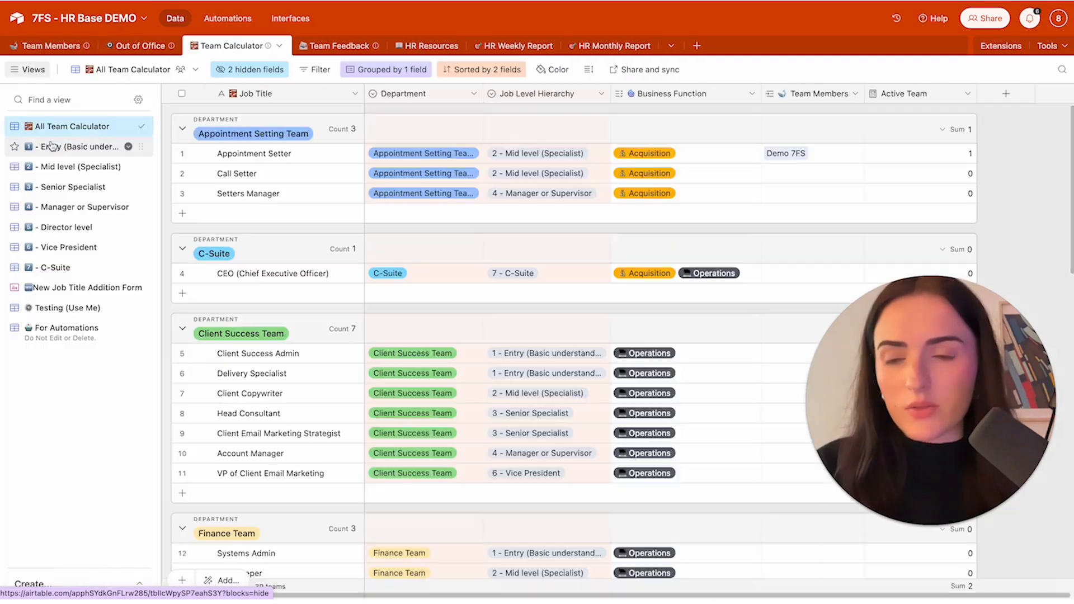
pyautogui.click(70, 127)
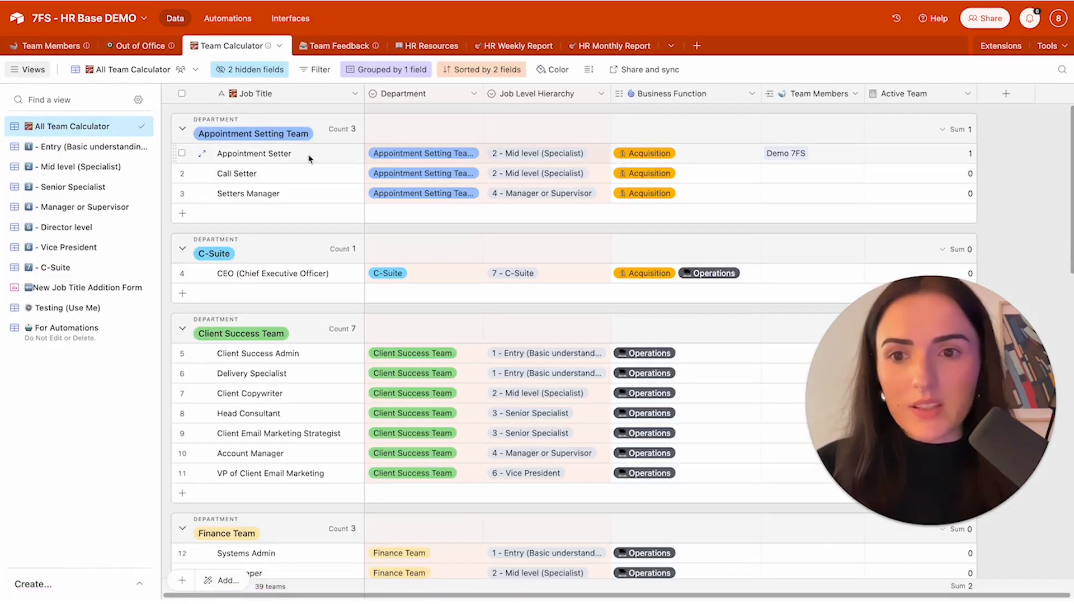
pyautogui.scroll(-3)
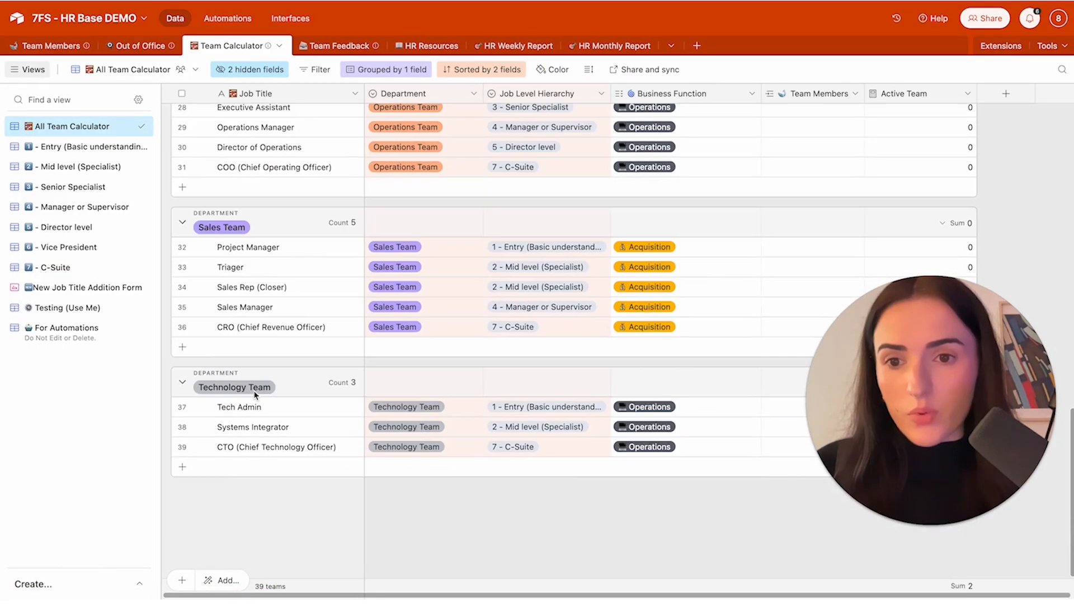
pyautogui.scroll(3)
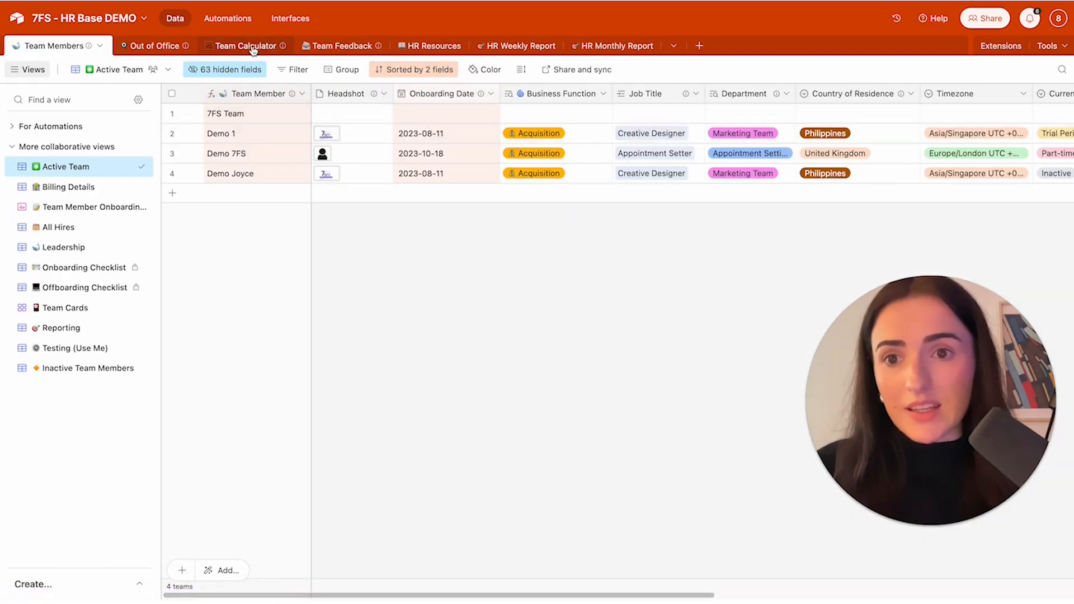
# Step: Inspect the Job Title link field's settings, then show the Team Calculator table with Demo 7FS as Appointment Setter
pyautogui.click(244, 46)
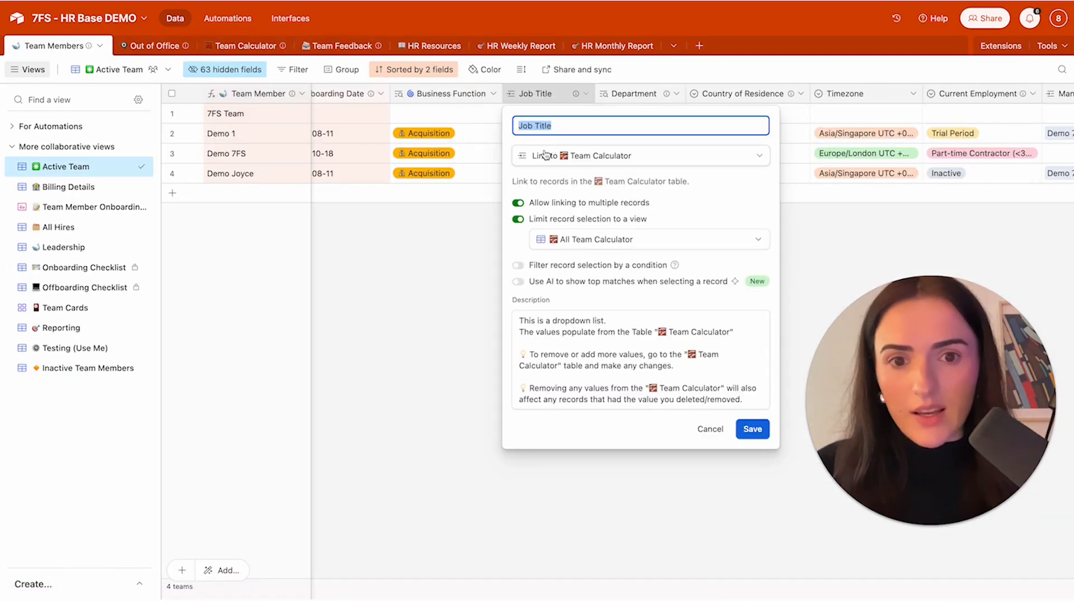
pyautogui.moveTo(637, 160)
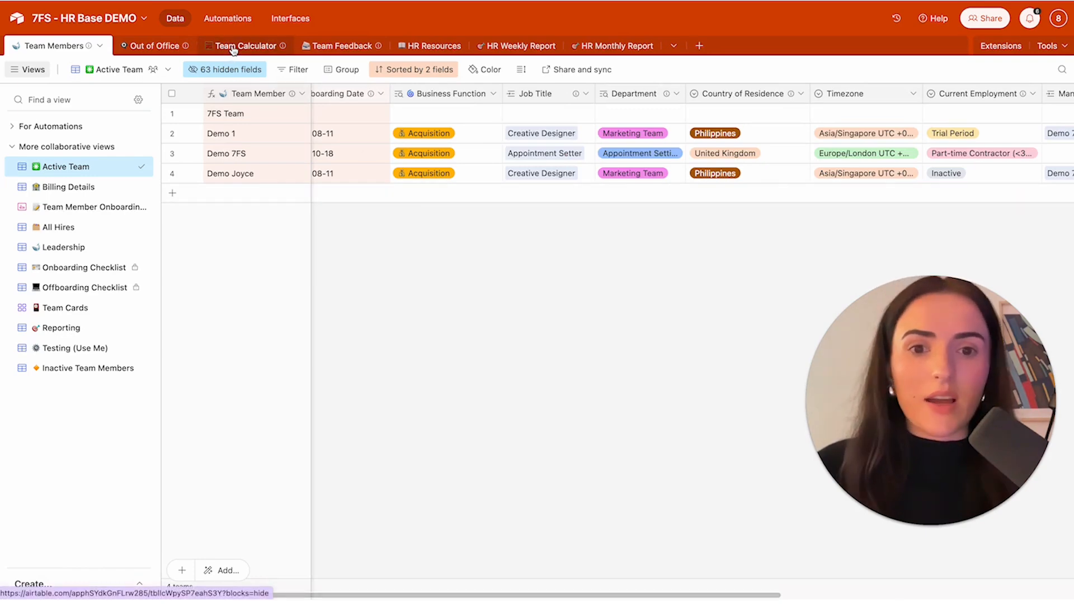
pyautogui.click(245, 45)
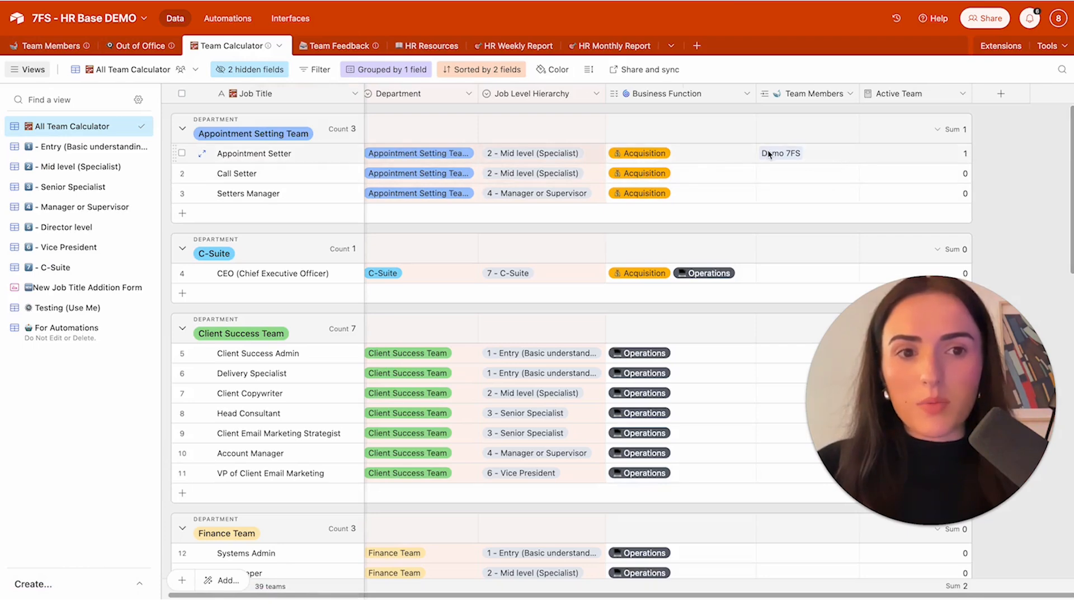
# Step: Browse the Team Calculator job titles grouped by department, starting from Appointment Setter
pyautogui.click(254, 154)
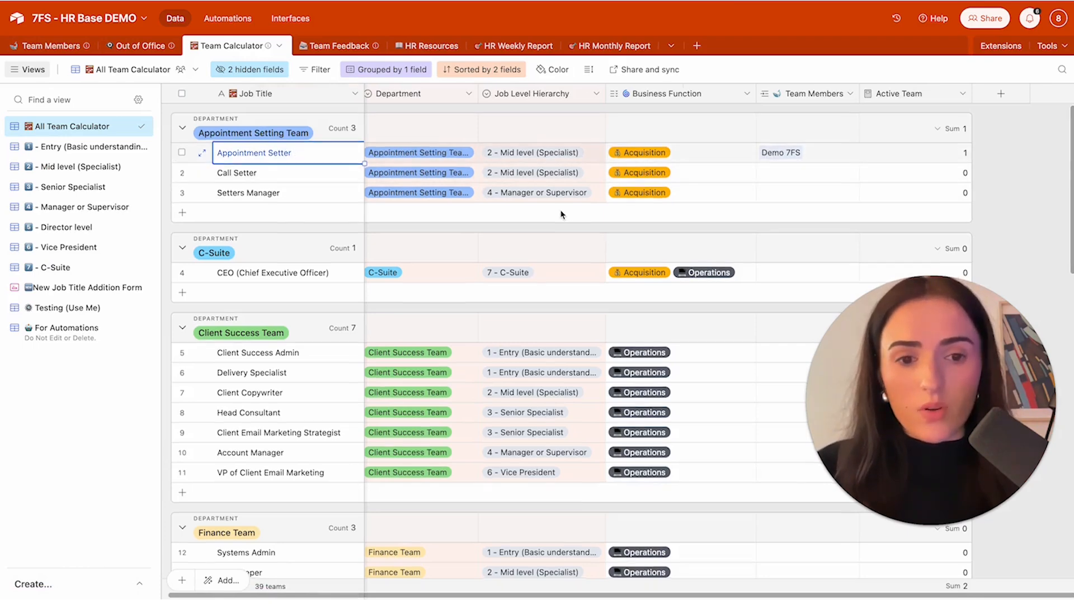
pyautogui.scroll(-3)
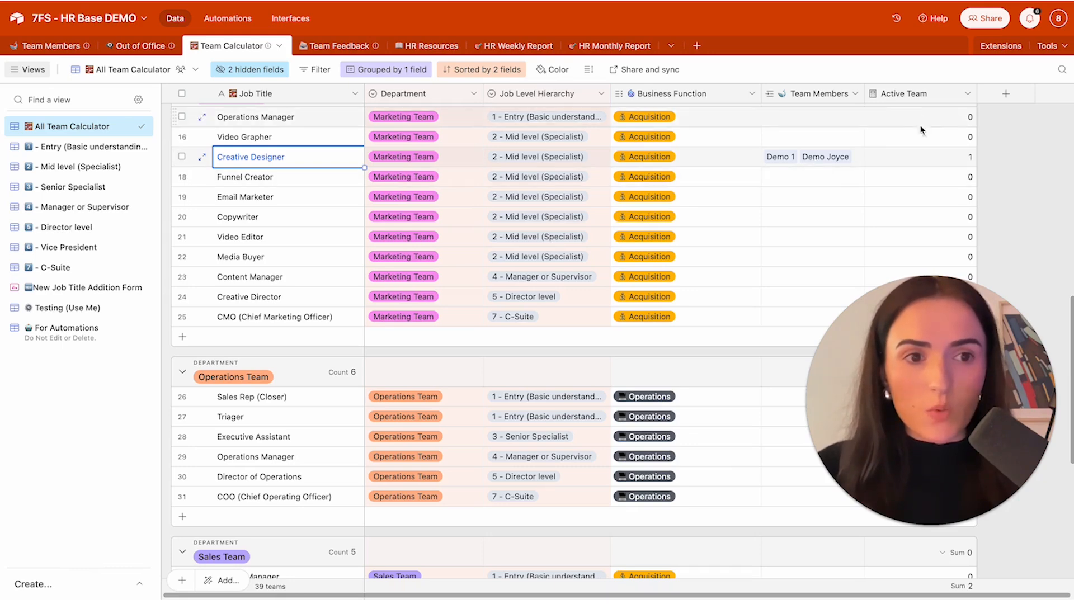
pyautogui.scroll(-3)
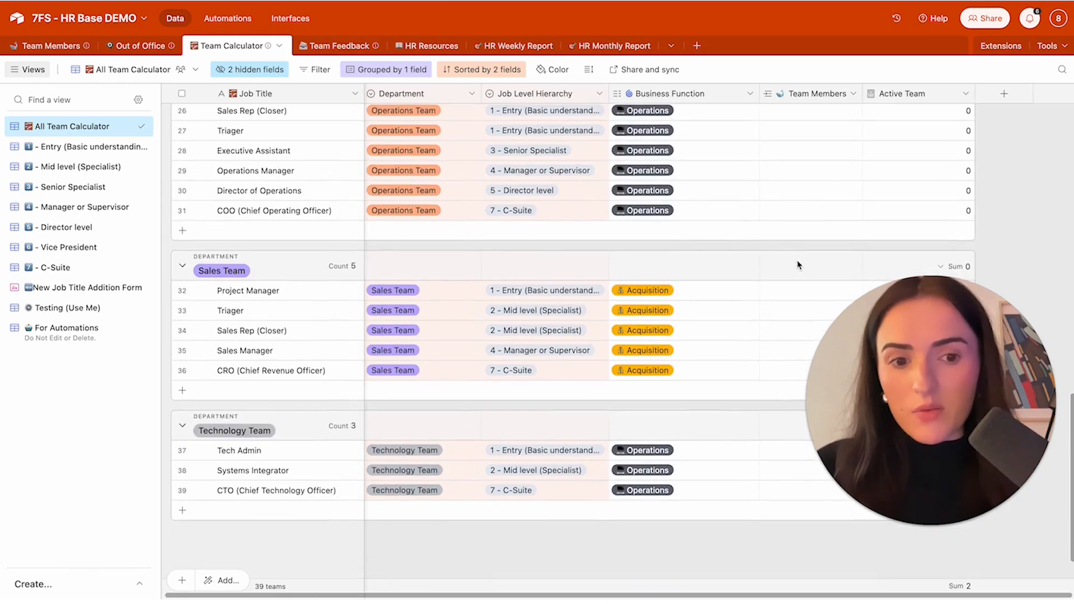
pyautogui.scroll(3)
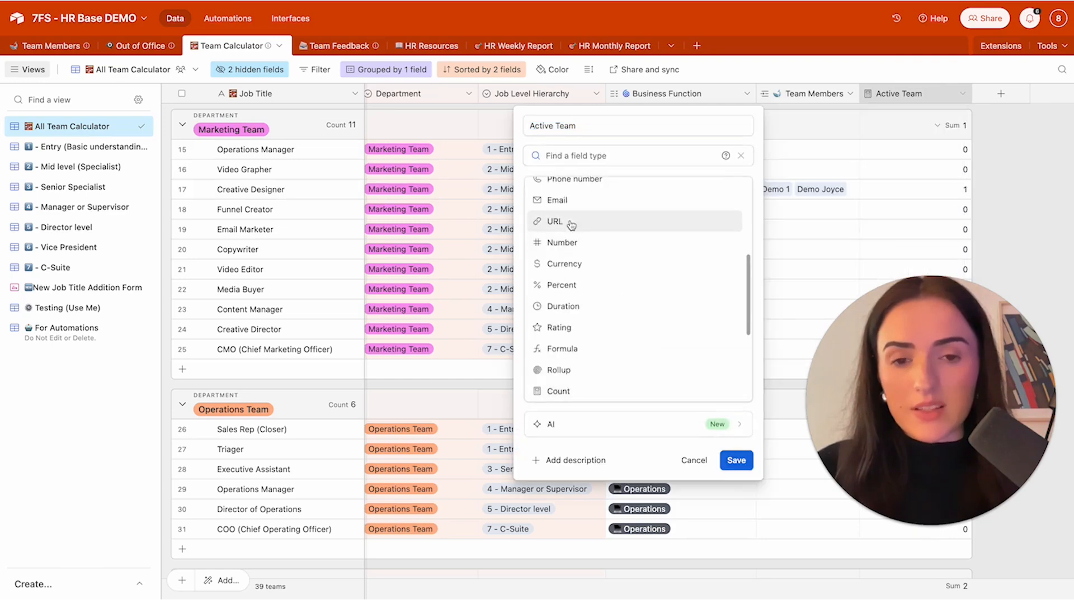
# Step: Look through the Active Team field type list and cancel without changes
pyautogui.scroll(3)
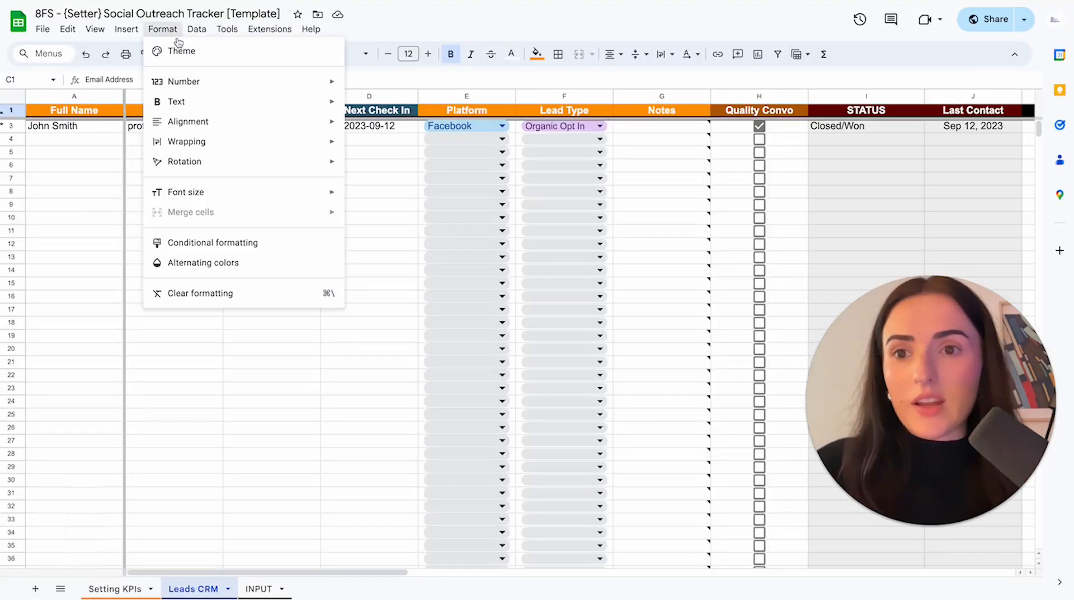
pyautogui.click(183, 81)
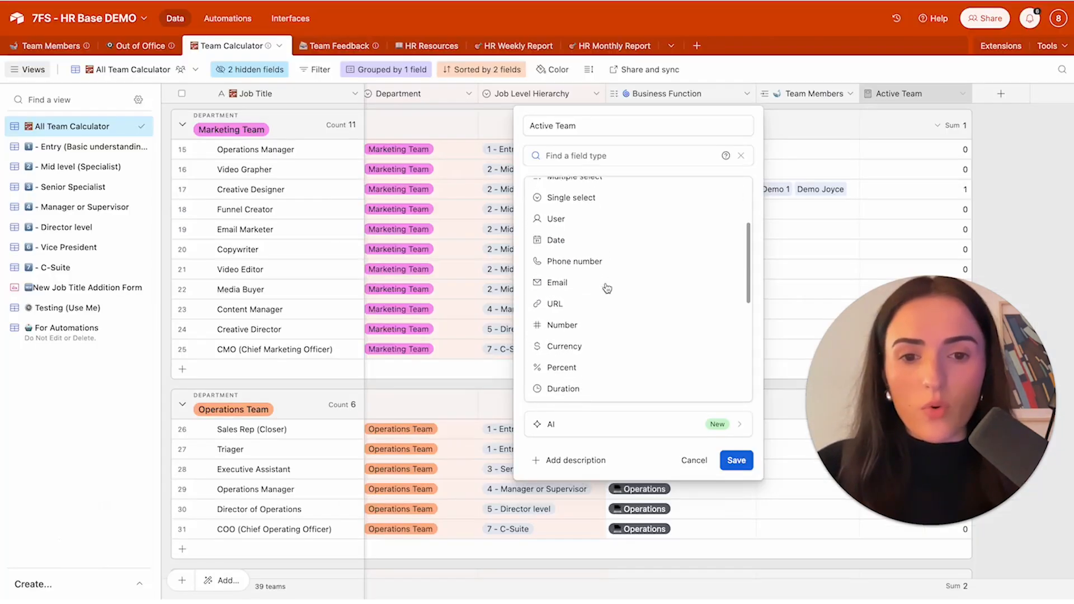
pyautogui.scroll(-3)
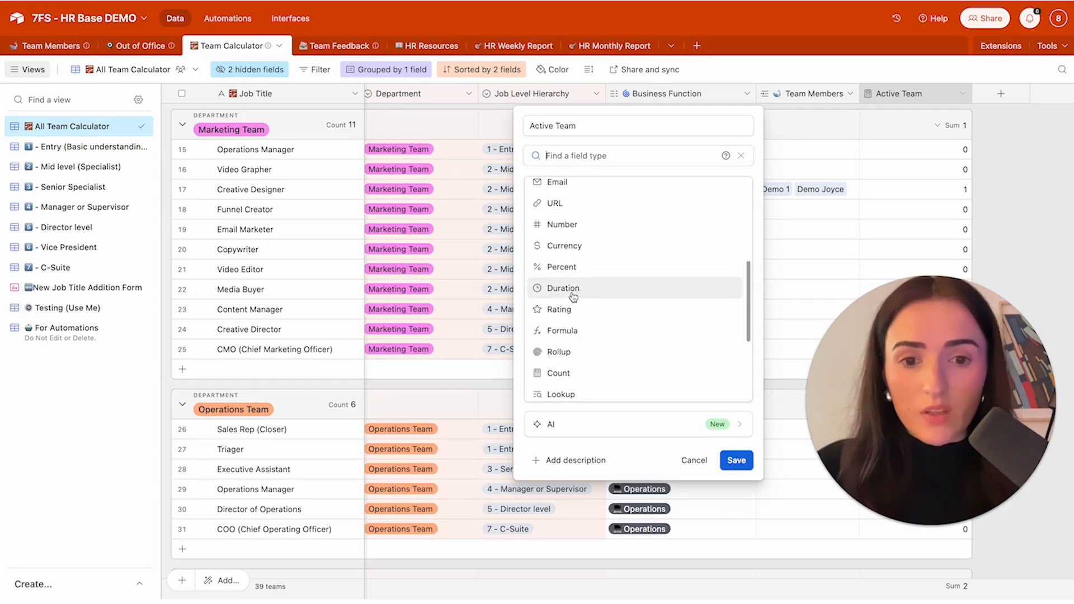
pyautogui.moveTo(567, 313)
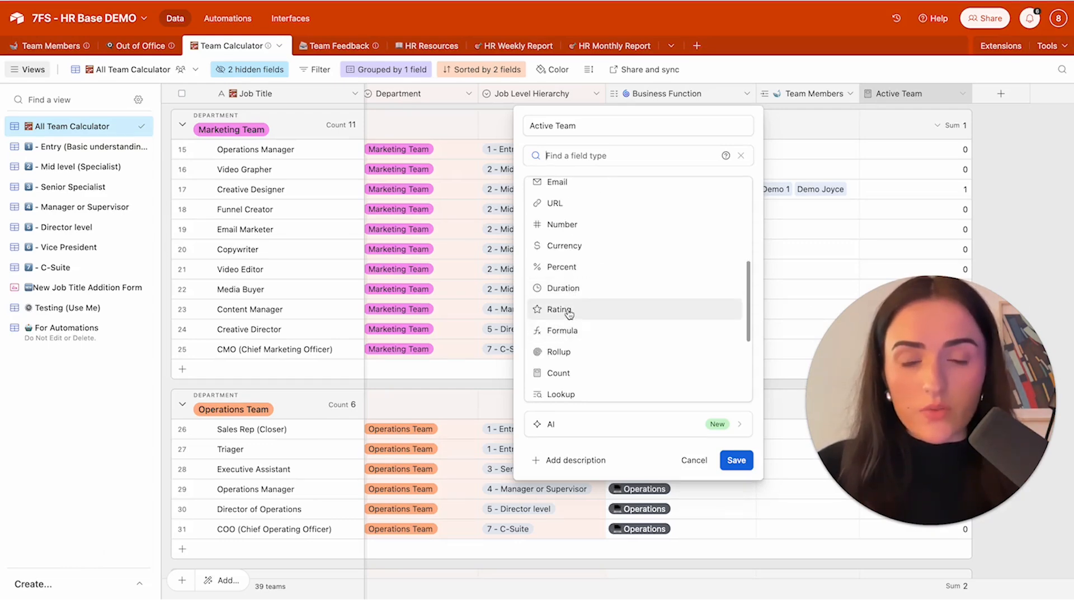
pyautogui.click(559, 310)
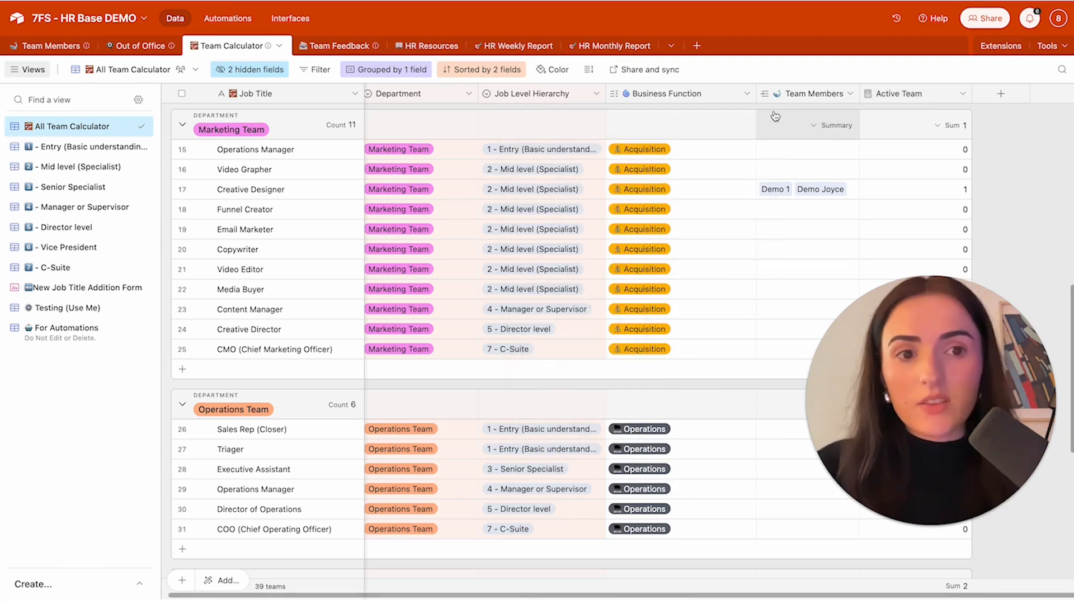
pyautogui.moveTo(711, 124)
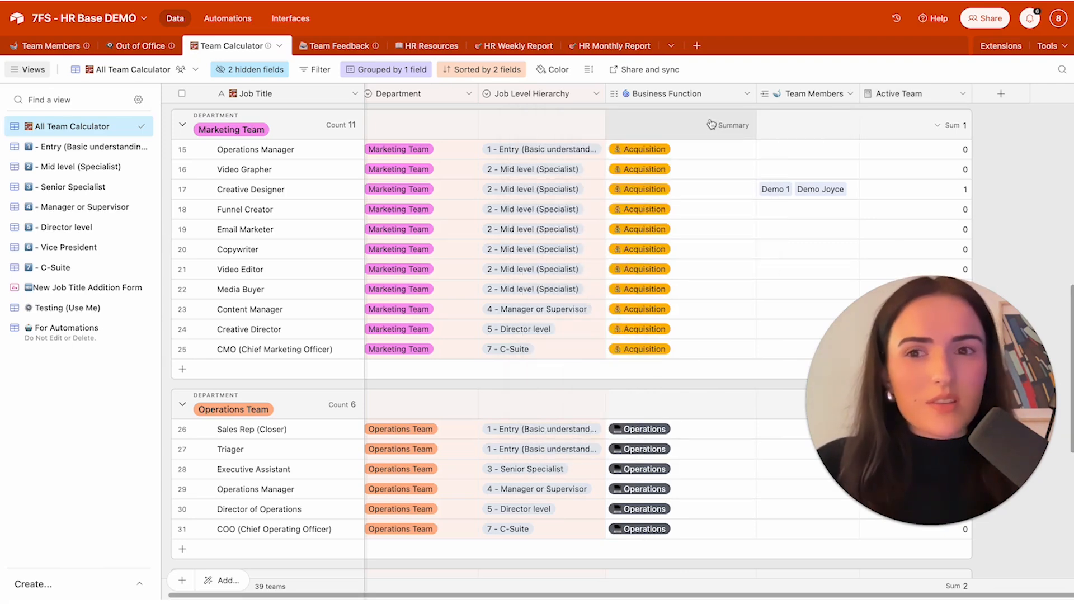
pyautogui.moveTo(519, 209)
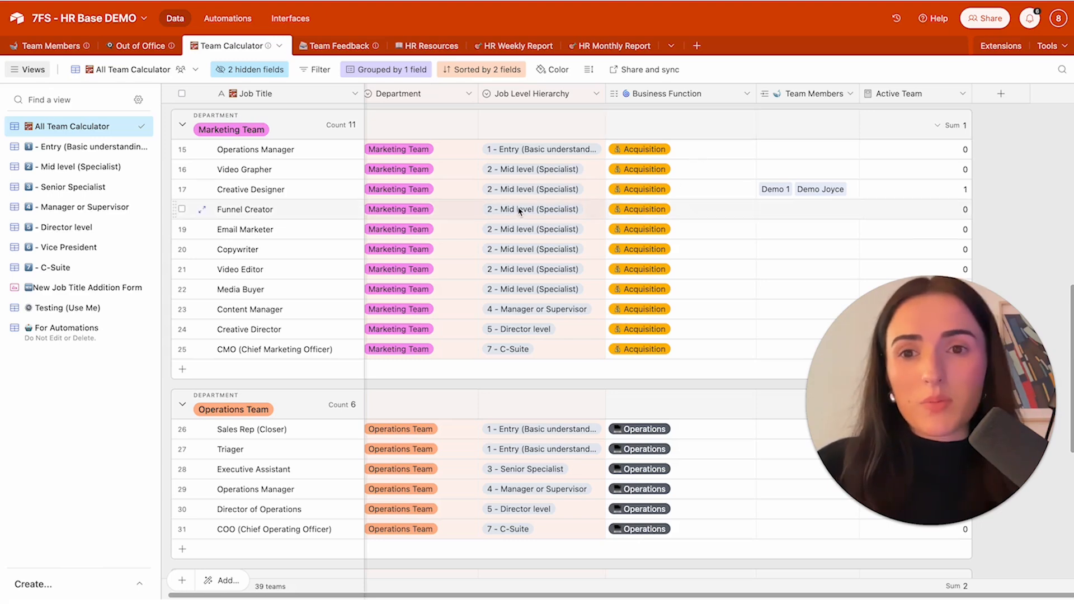
# Step: Glance across the Team Members table's columns, then move to the Out of Office table
pyautogui.click(48, 45)
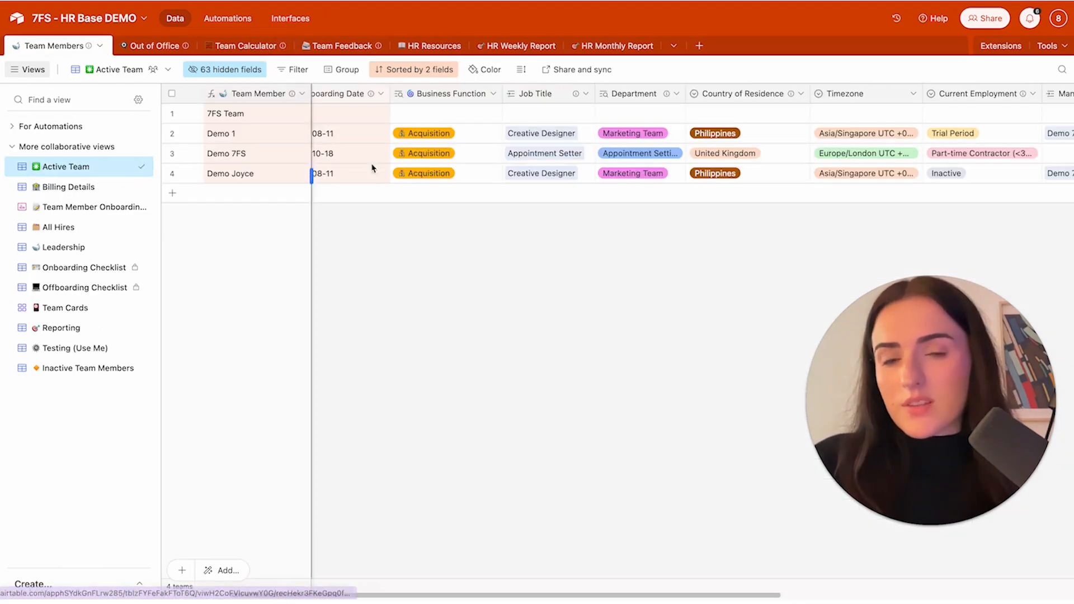
pyautogui.hscroll(3)
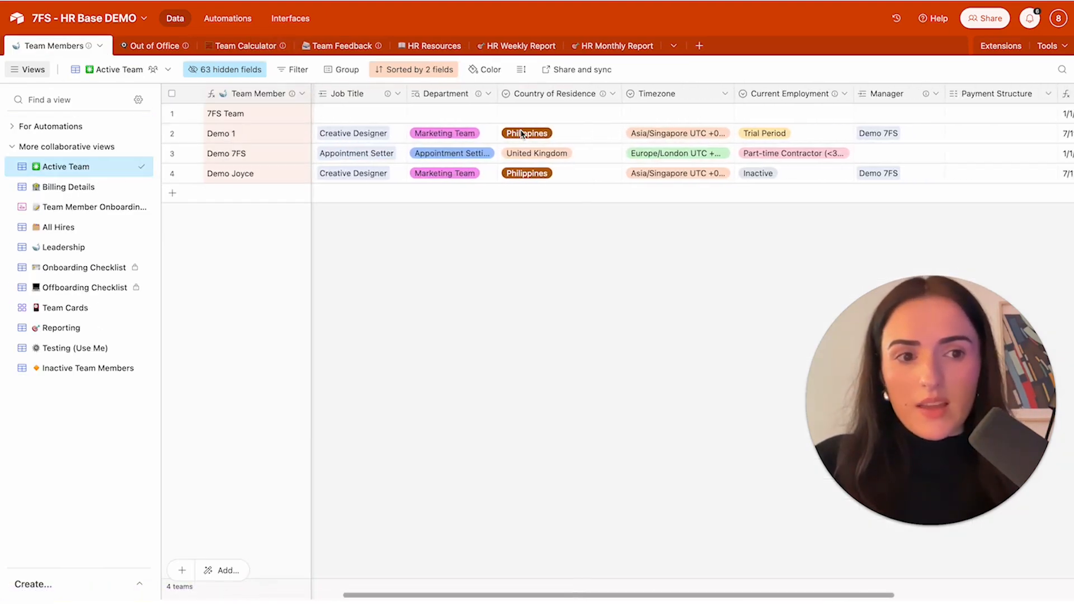
pyautogui.click(135, 46)
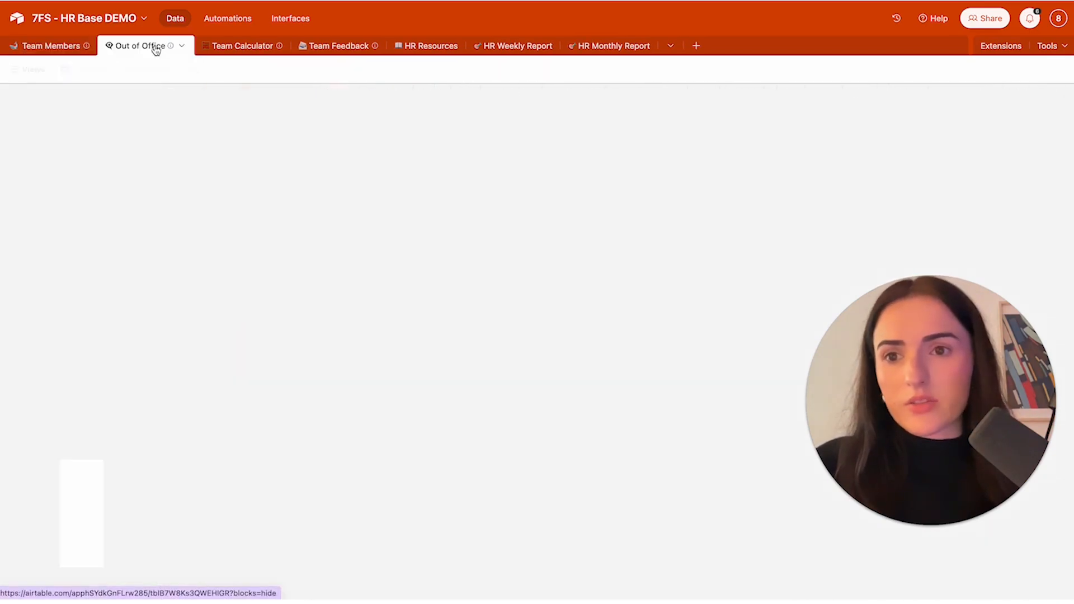
# Step: Review the Out Of Office Form questions, then show the Team Feedback table's For Automations view
pyautogui.click(138, 44)
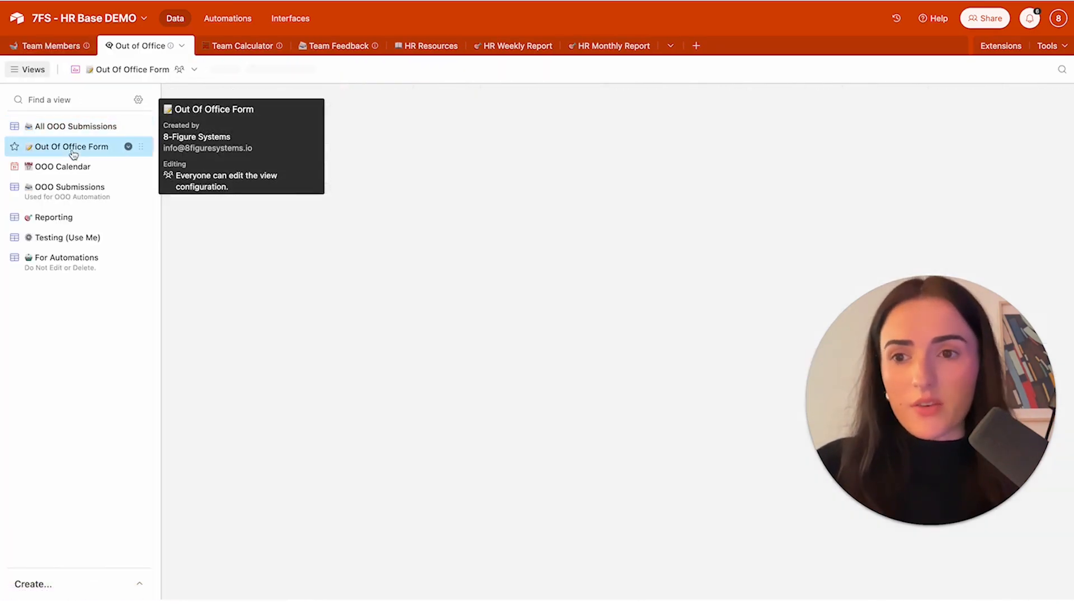
pyautogui.click(72, 147)
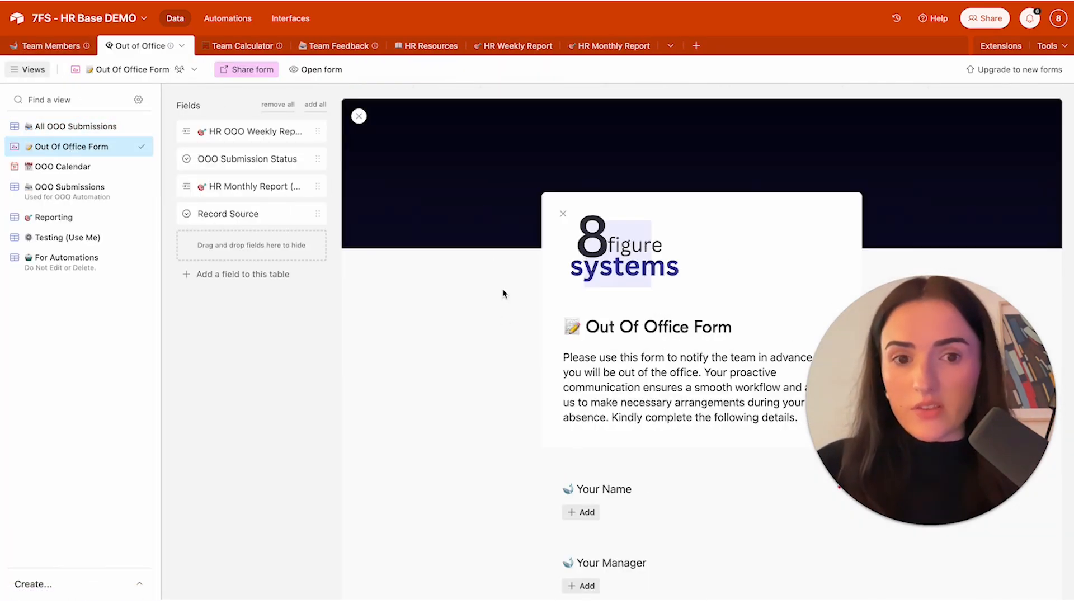
pyautogui.scroll(-3)
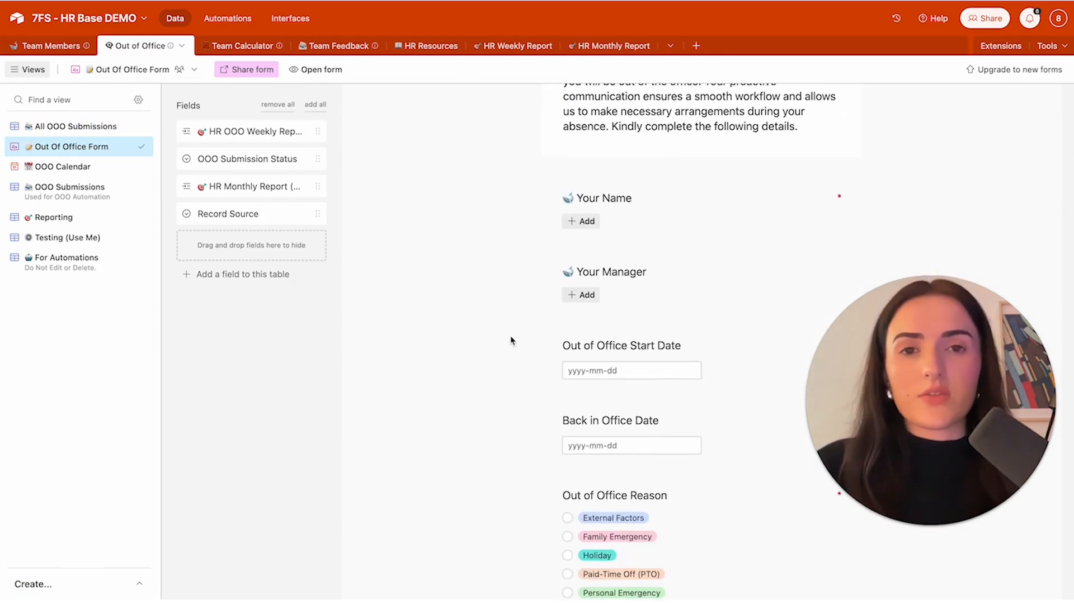
pyautogui.moveTo(413, 437)
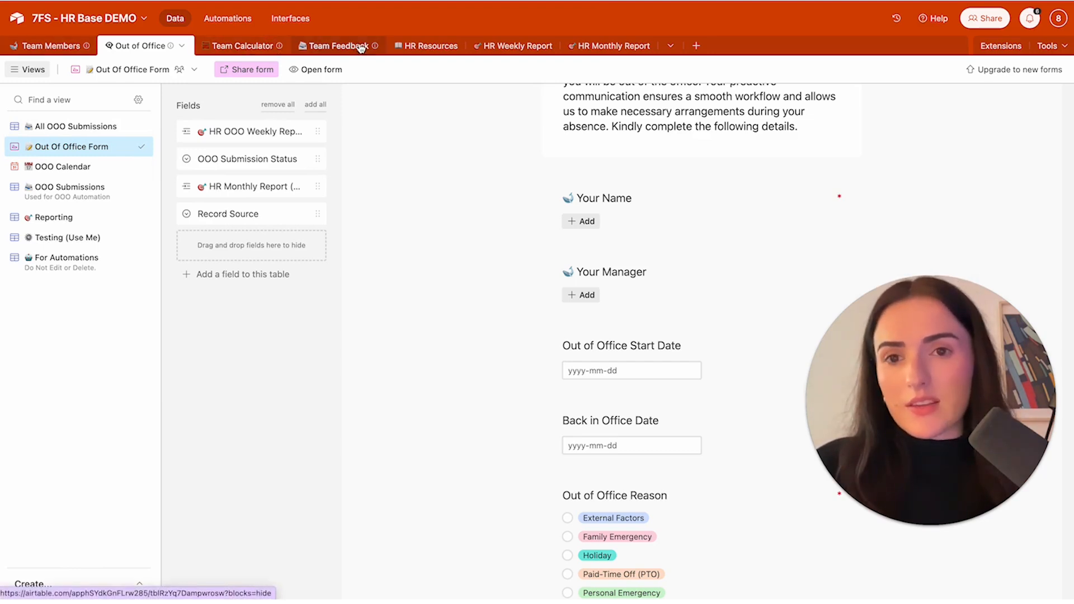
pyautogui.click(337, 46)
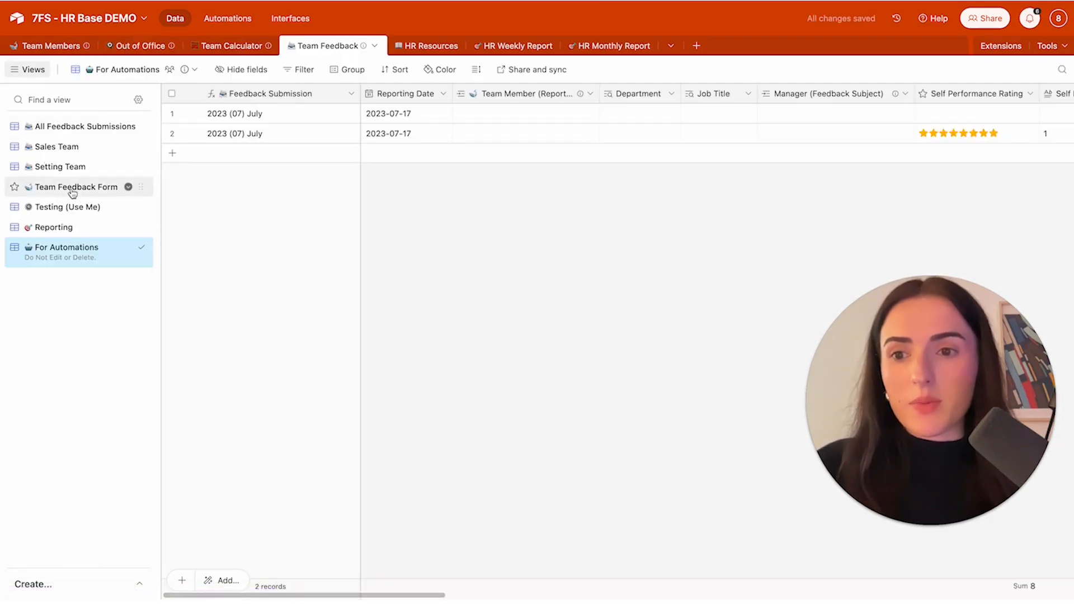
# Step: Review the Team Feedback Form and the All HR Resources view, then return to Team Members
pyautogui.click(76, 187)
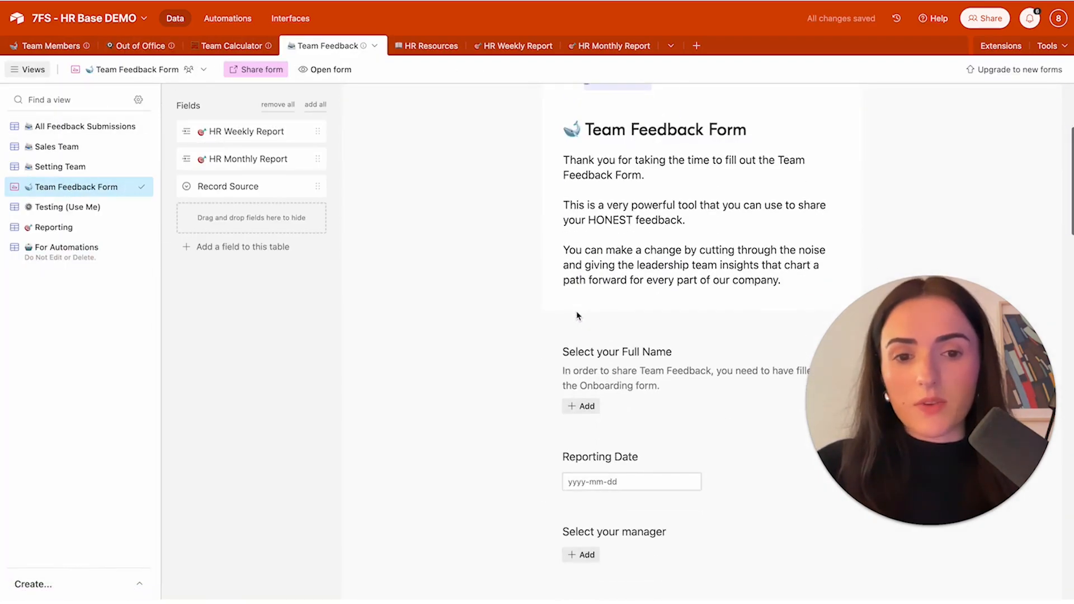
pyautogui.scroll(-3)
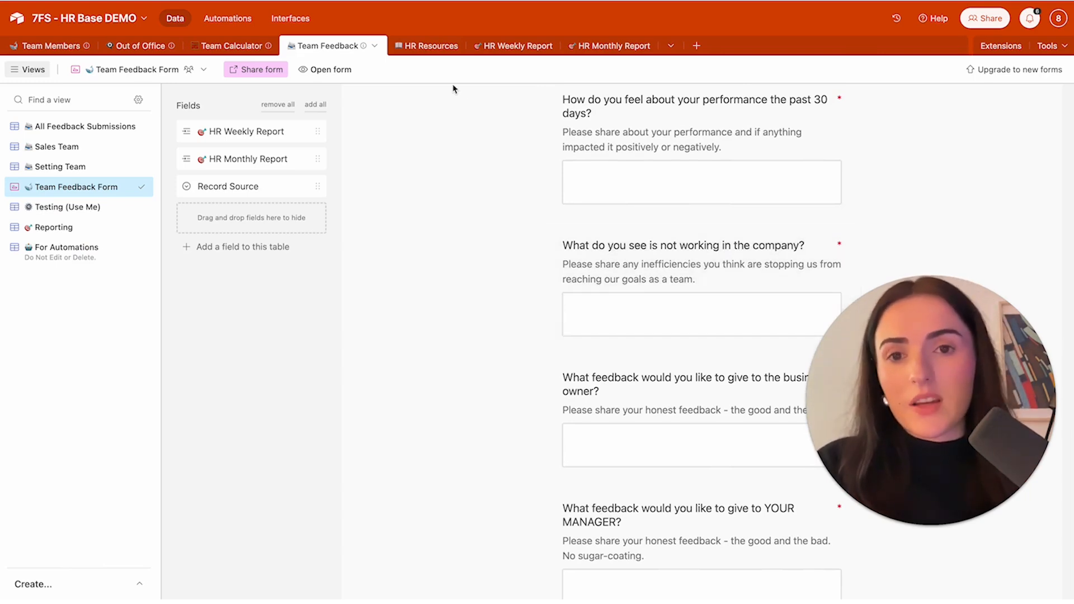
pyautogui.click(427, 45)
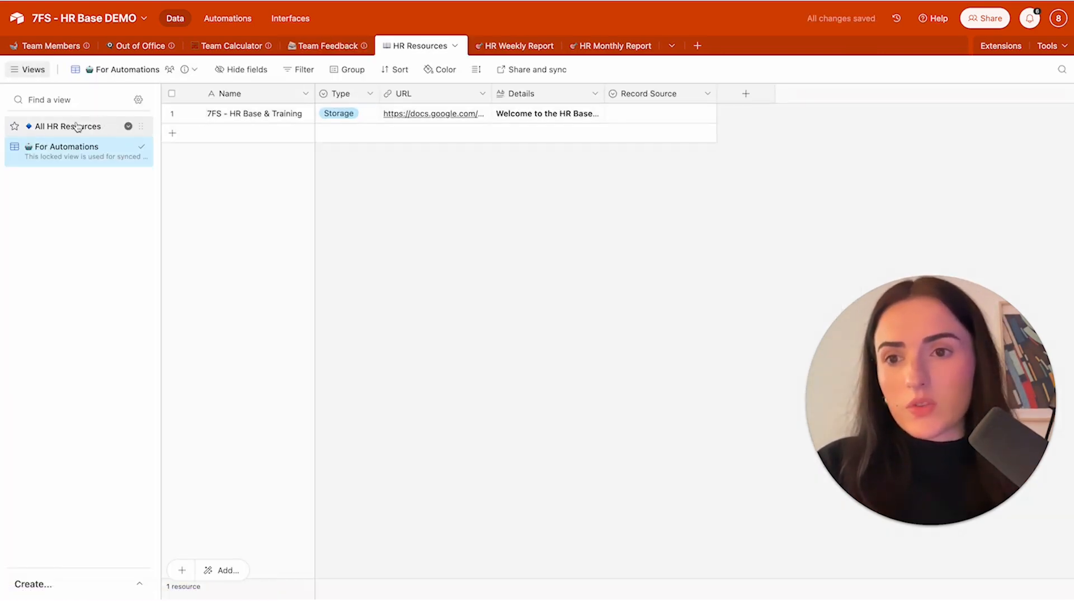
pyautogui.click(69, 126)
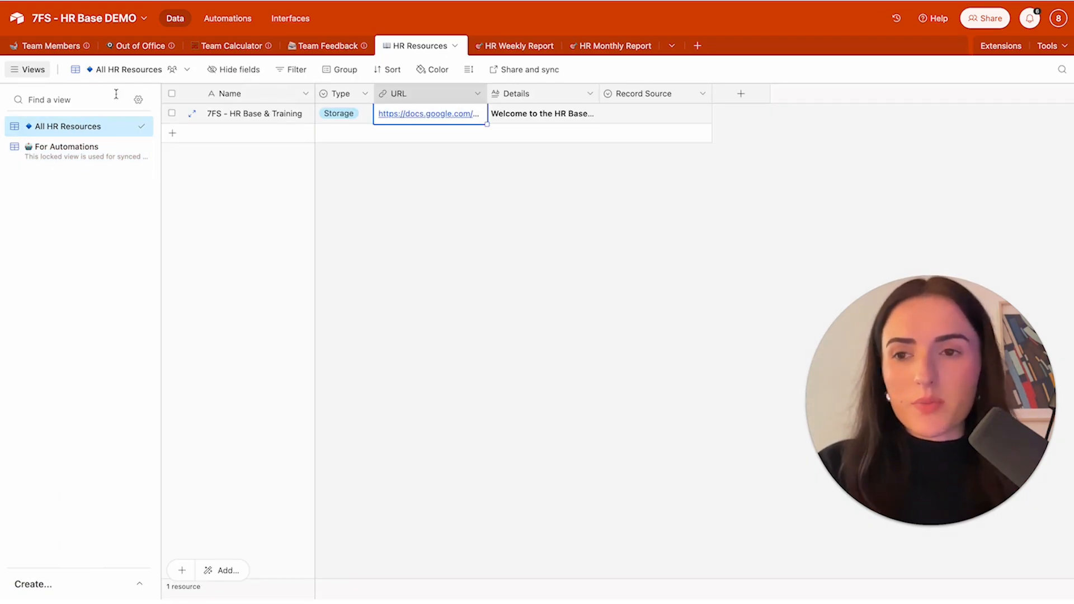
pyautogui.click(52, 46)
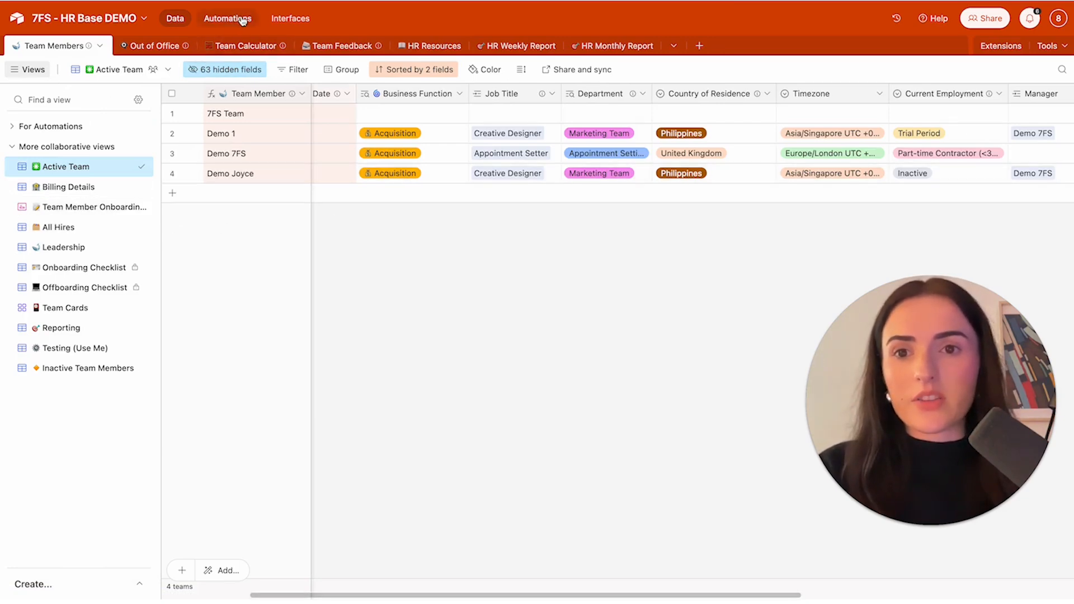
pyautogui.click(289, 19)
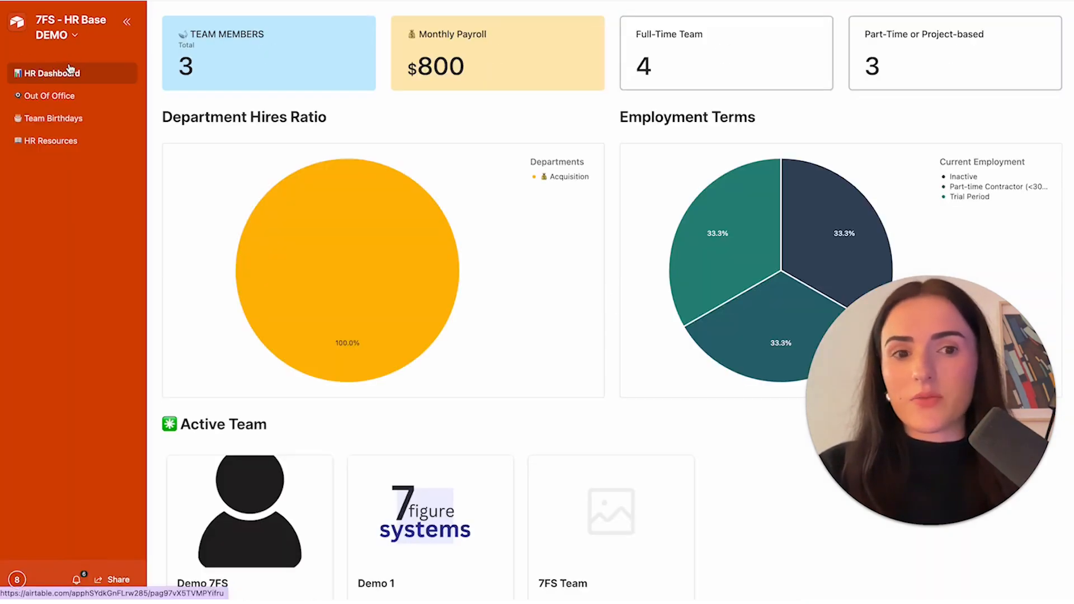
pyautogui.moveTo(771, 215)
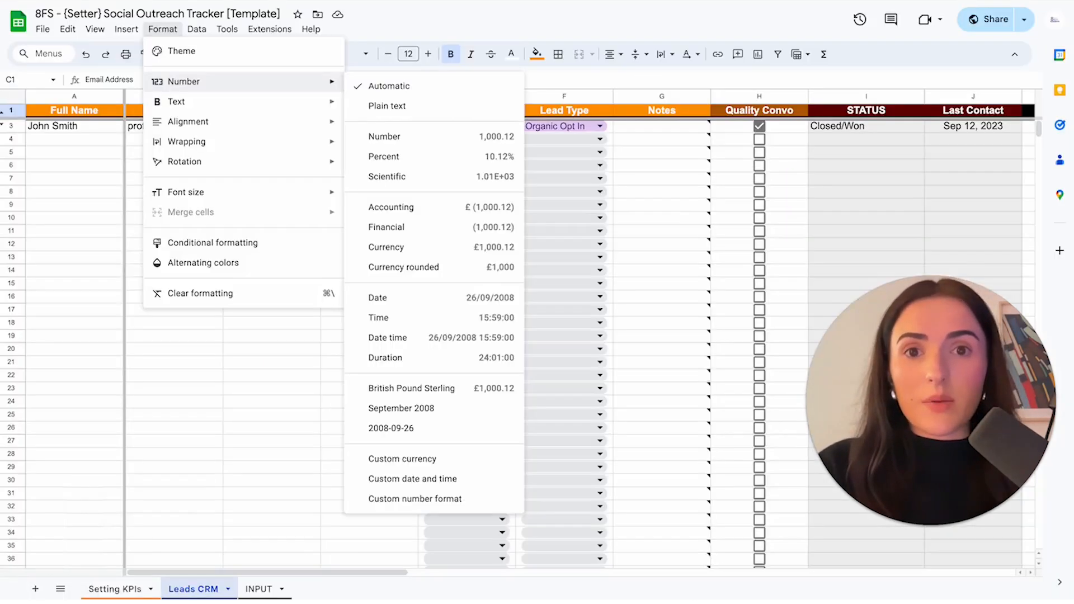
pyautogui.click(126, 29)
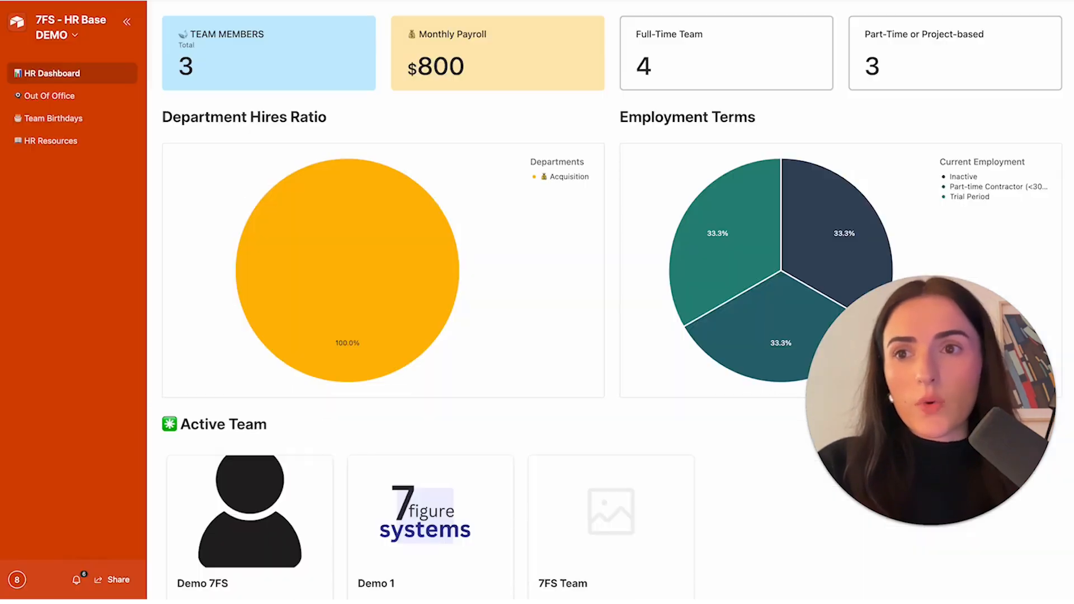
pyautogui.moveTo(816, 228)
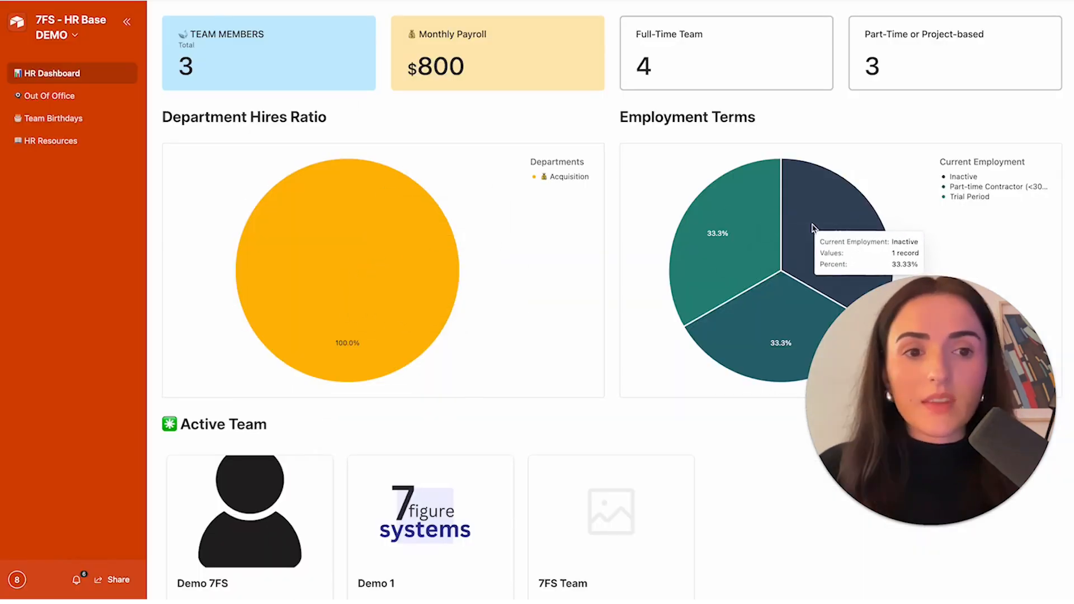
pyautogui.moveTo(822, 203)
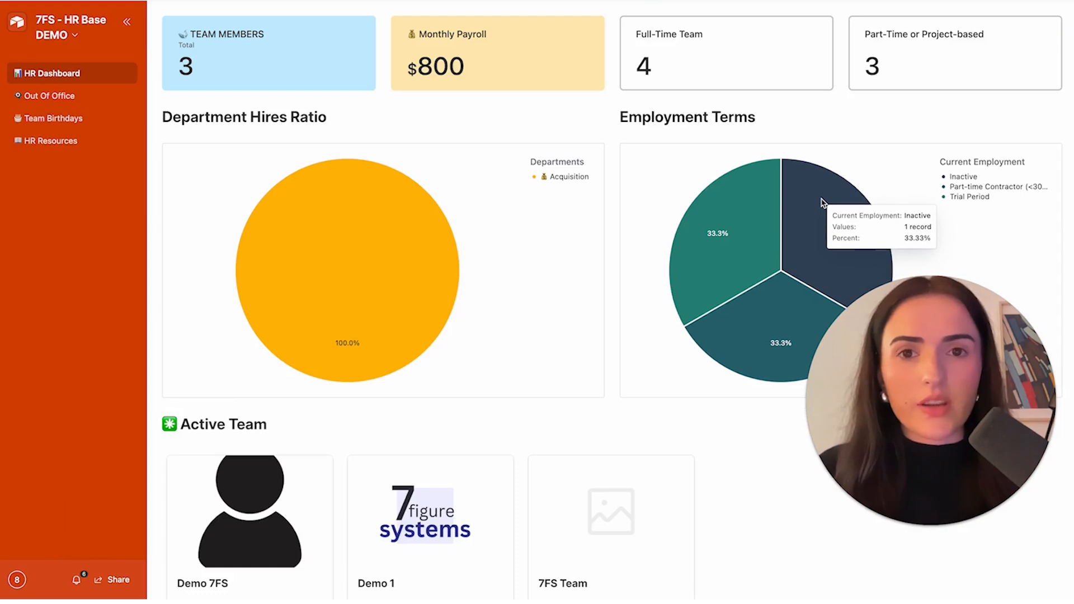
pyautogui.moveTo(267, 136)
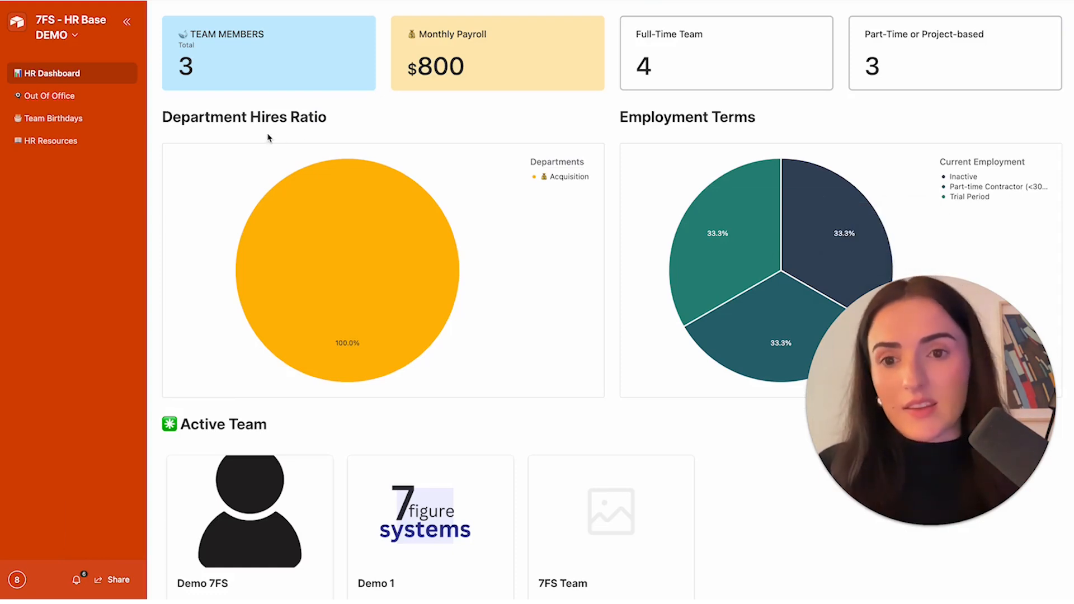
pyautogui.moveTo(171, 58)
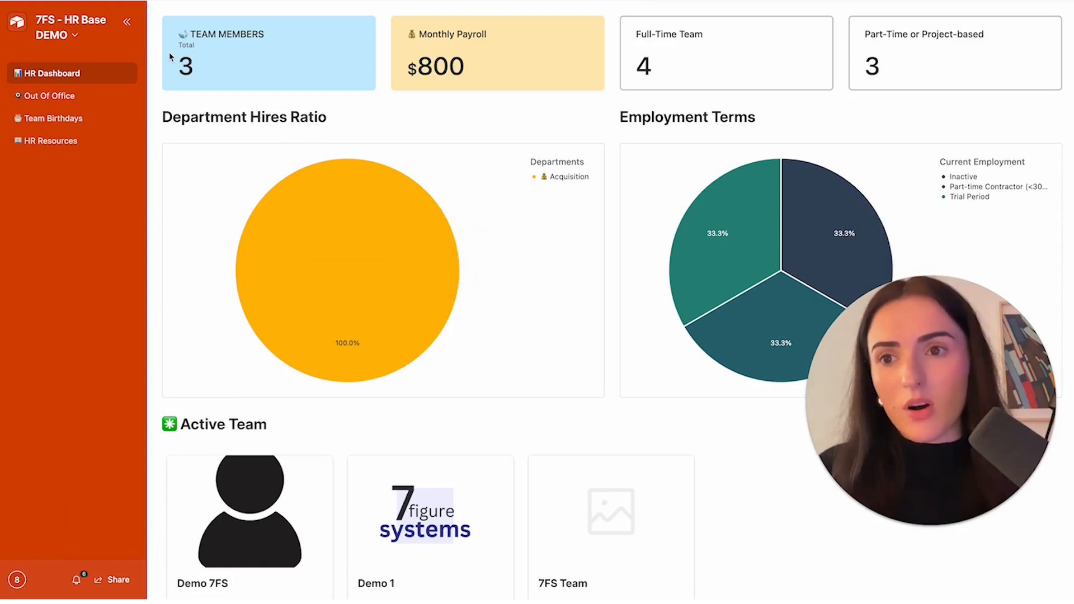
pyautogui.moveTo(108, 56)
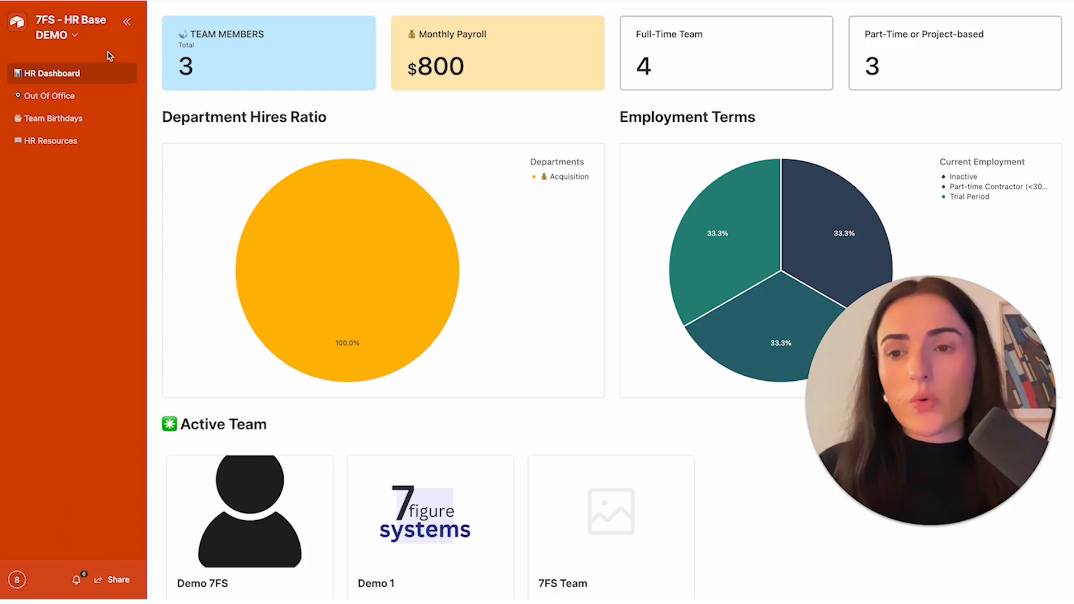
pyautogui.moveTo(317, 239)
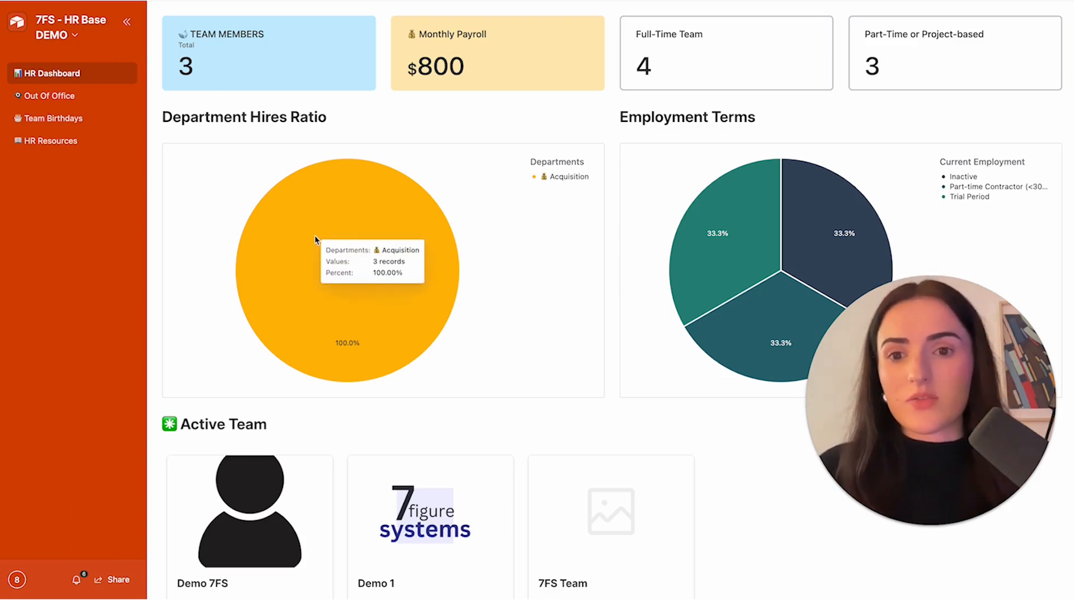
pyautogui.moveTo(362, 301)
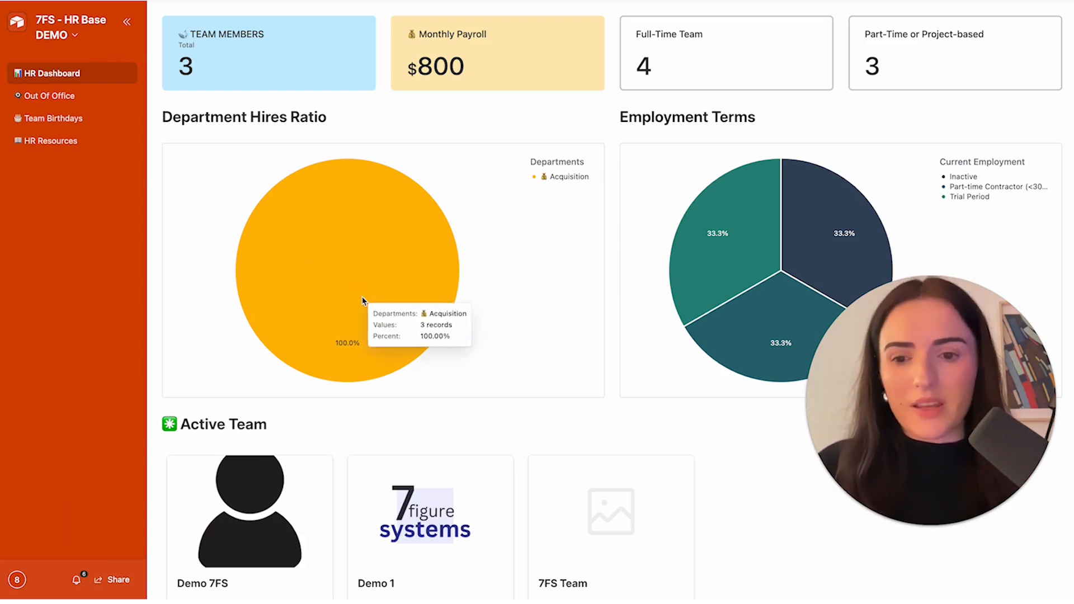
# Step: View Demo 1's record, then the Out Of Office page's metrics, ranking table and November 2023 calendar event
pyautogui.click(249, 512)
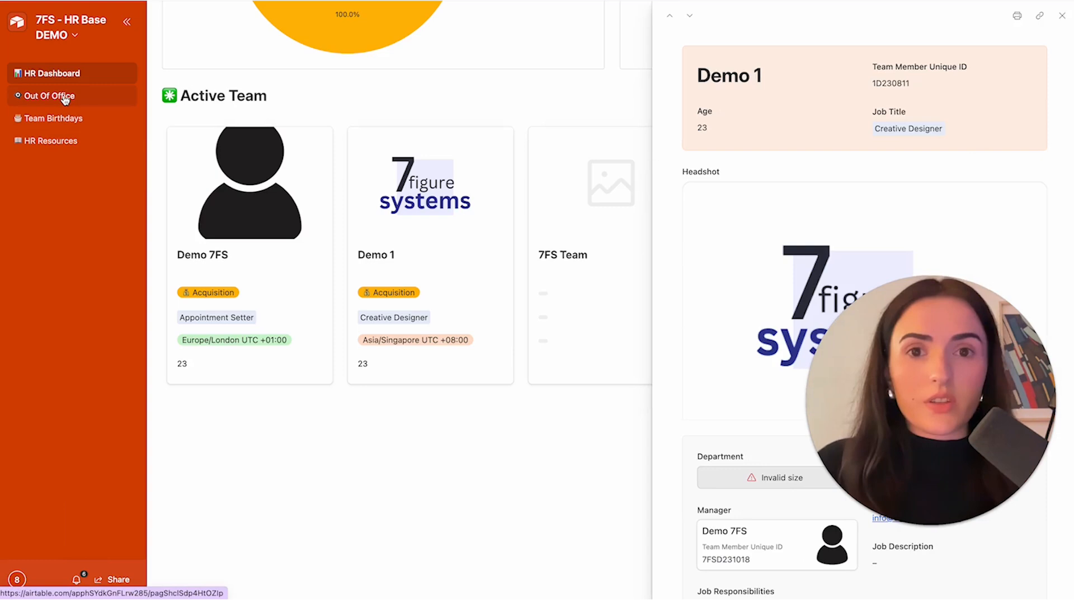
pyautogui.click(50, 96)
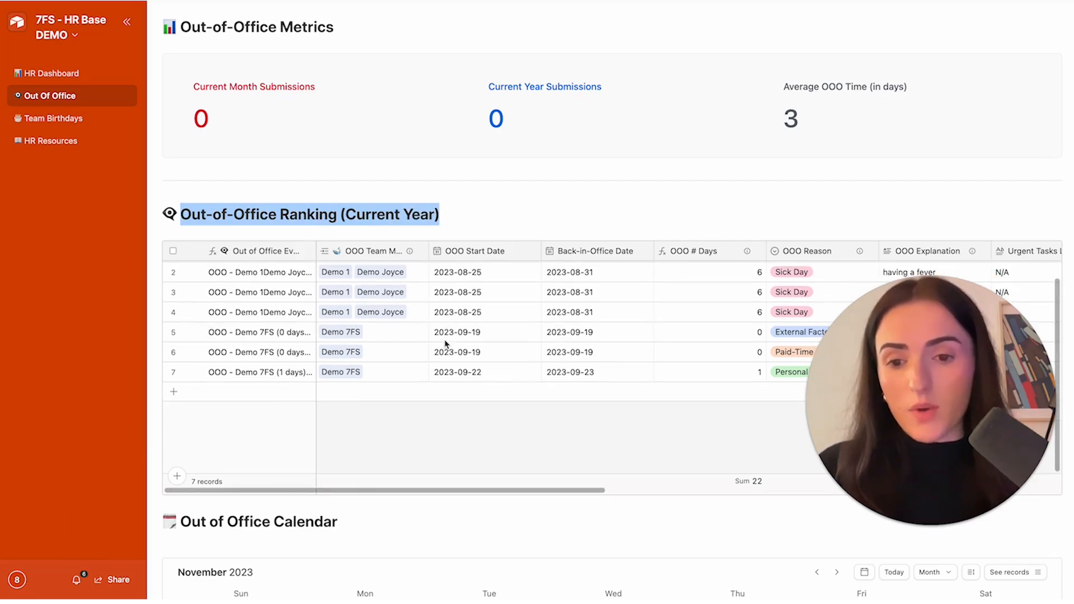
pyautogui.scroll(-3)
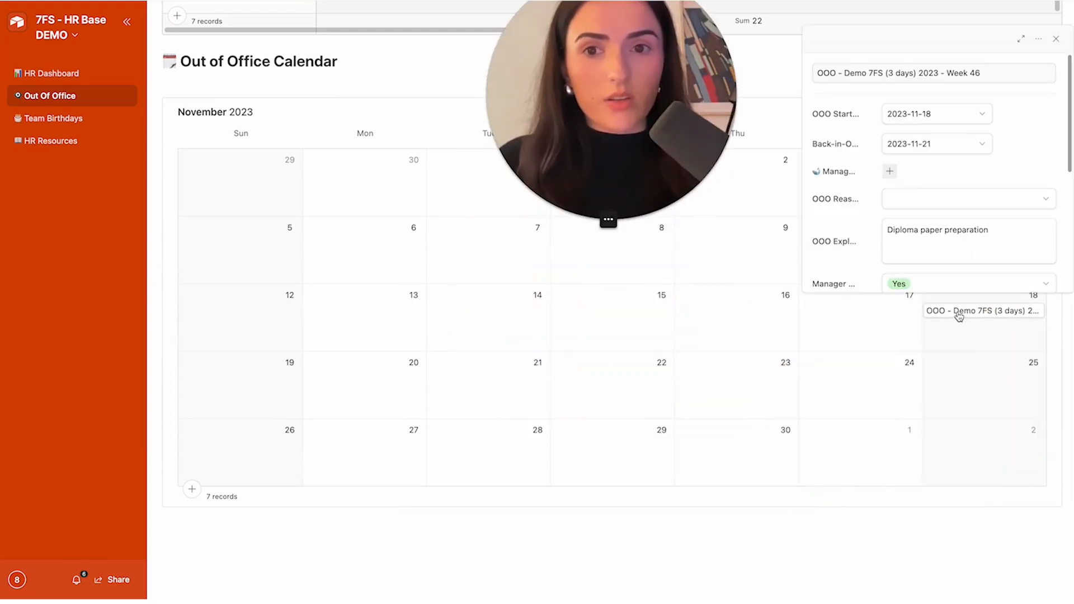
pyautogui.scroll(-3)
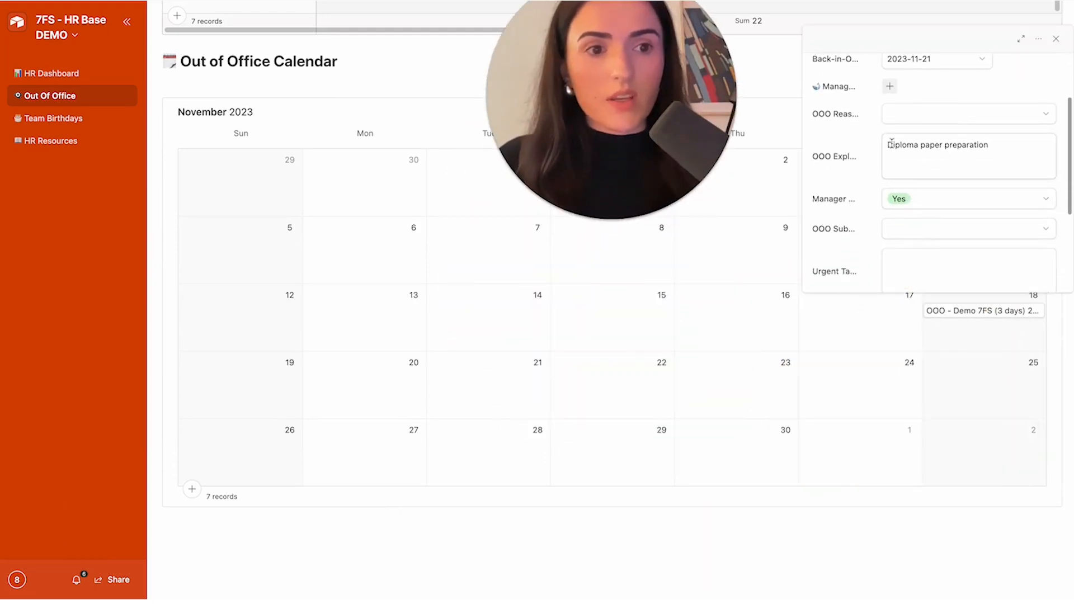
pyautogui.scroll(-3)
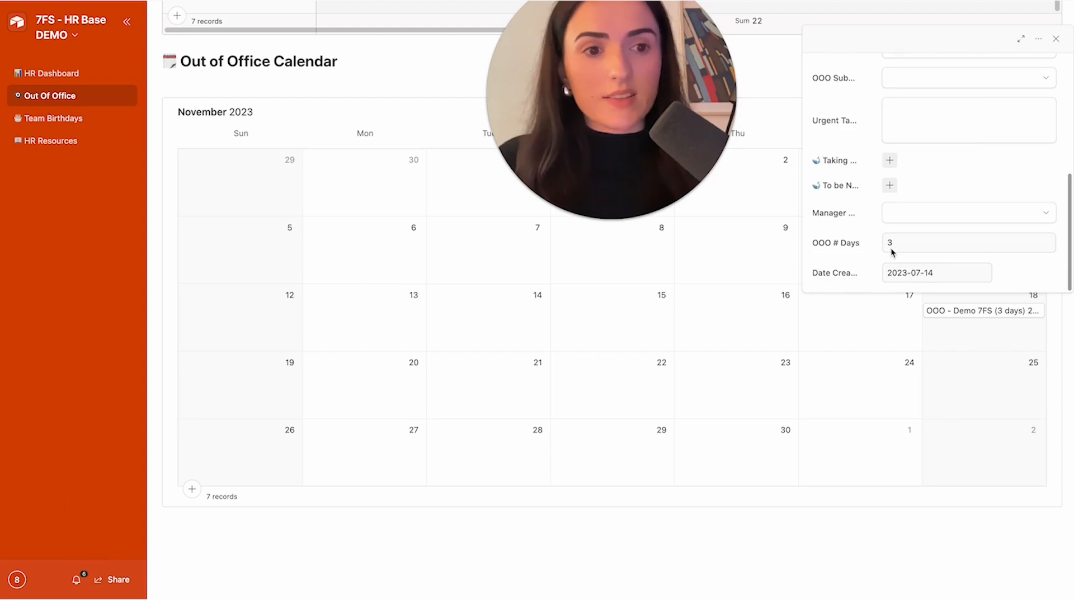
pyautogui.click(1055, 38)
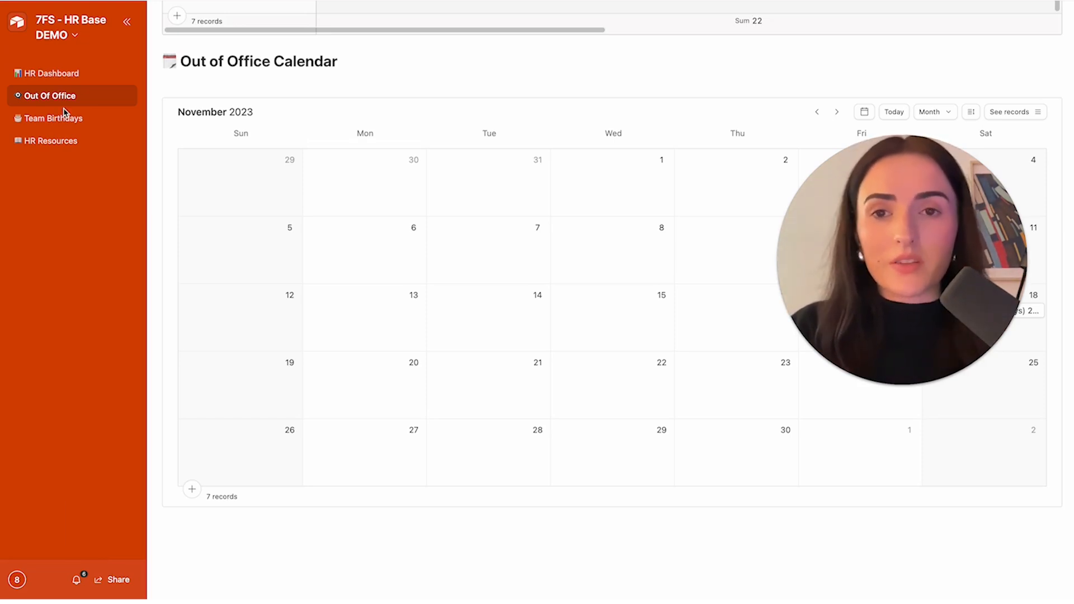
pyautogui.moveTo(52, 117)
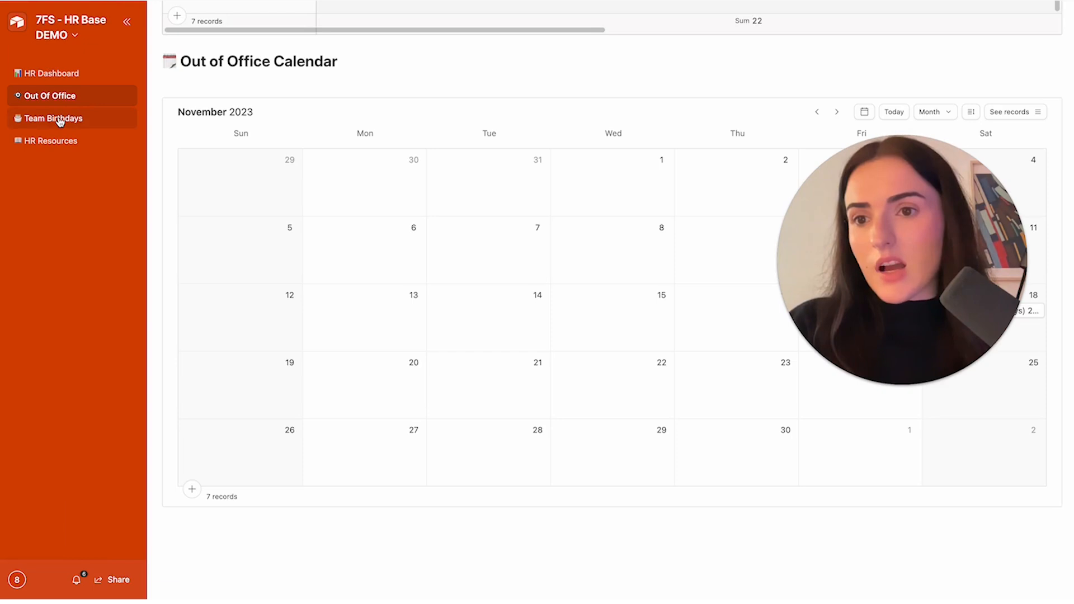
# Step: Show the Team Birthdays interface page before returning to the base data
pyautogui.click(52, 117)
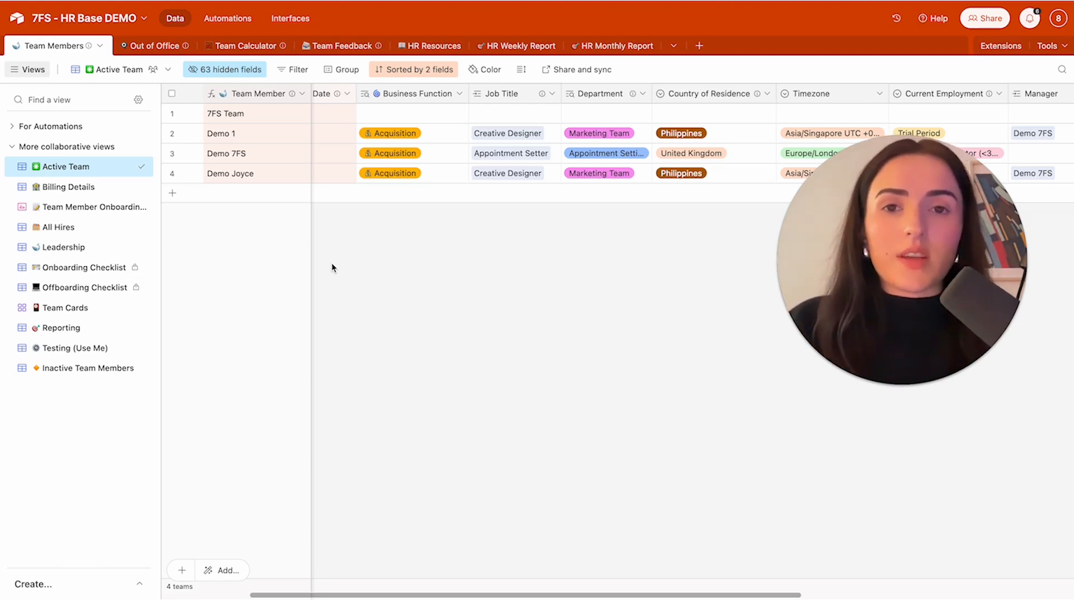
pyautogui.moveTo(339, 260)
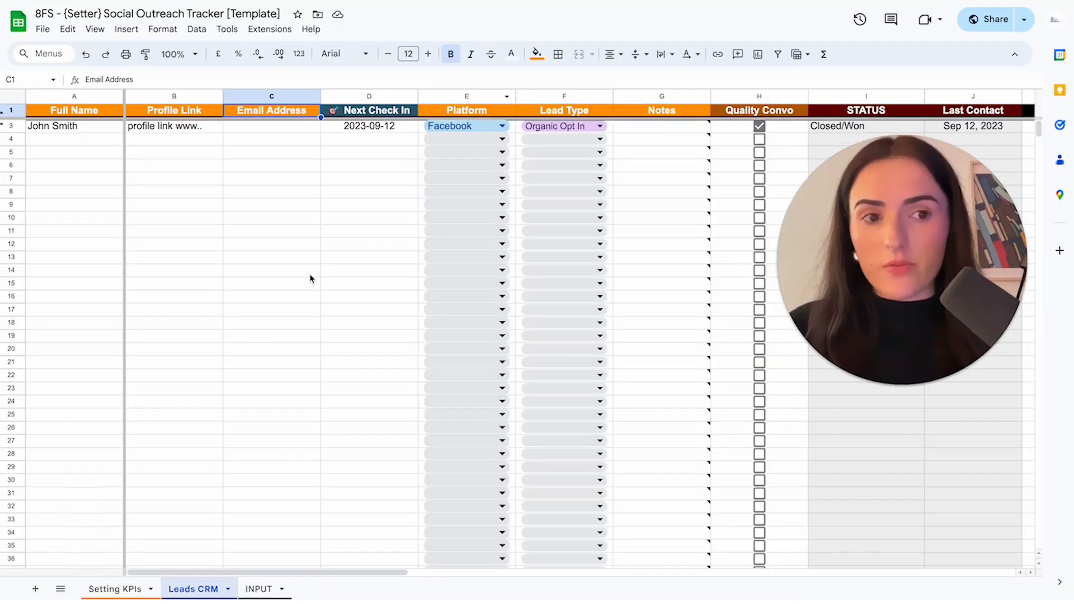
pyautogui.moveTo(221, 532)
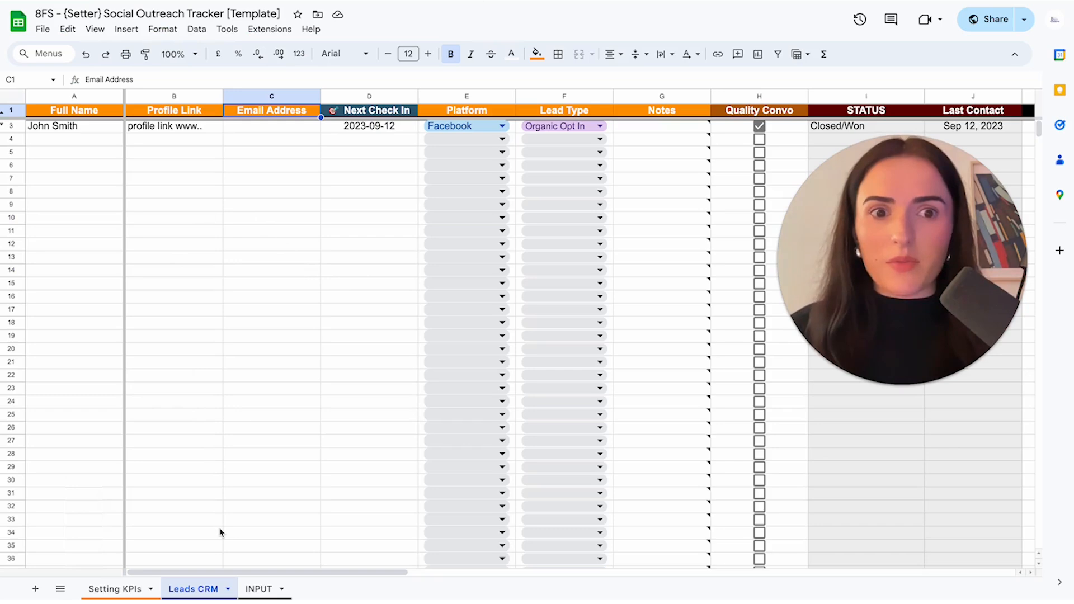
pyautogui.moveTo(178, 560)
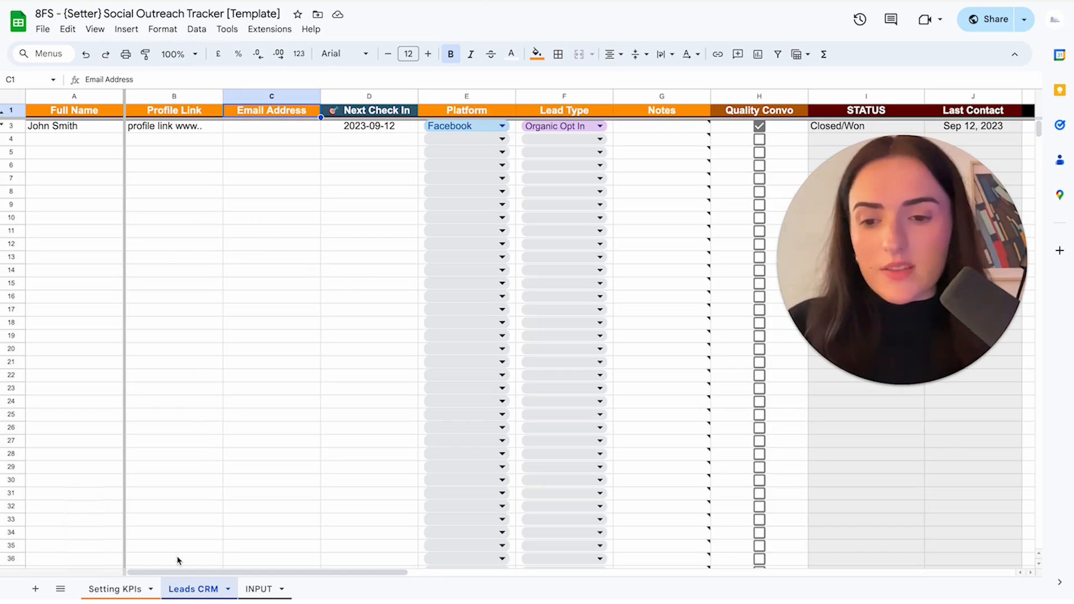
pyautogui.click(113, 590)
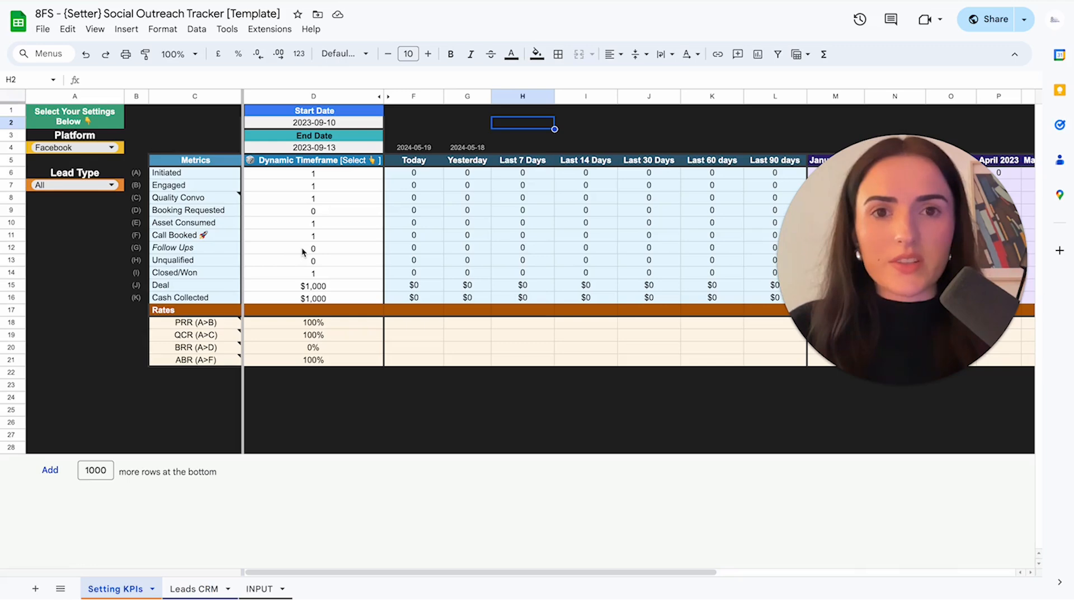
pyautogui.moveTo(413, 249)
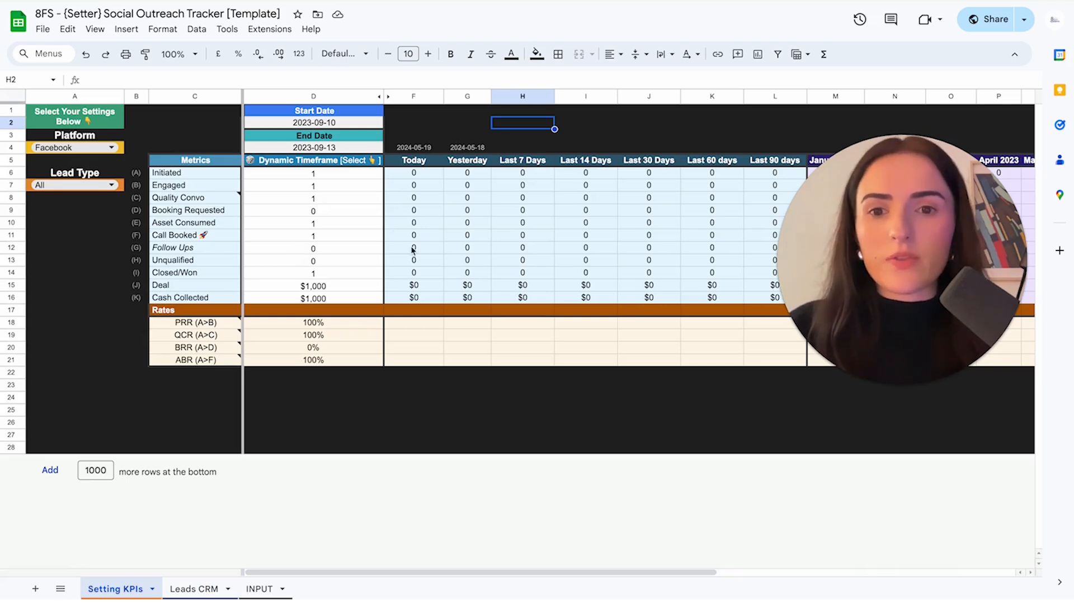
pyautogui.click(193, 589)
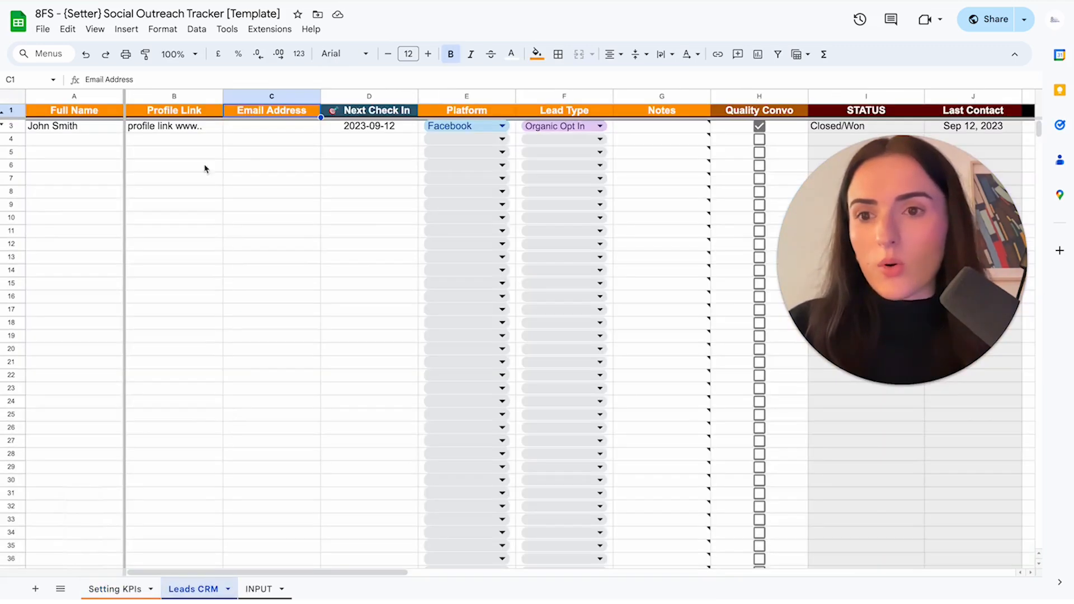
pyautogui.moveTo(106, 144)
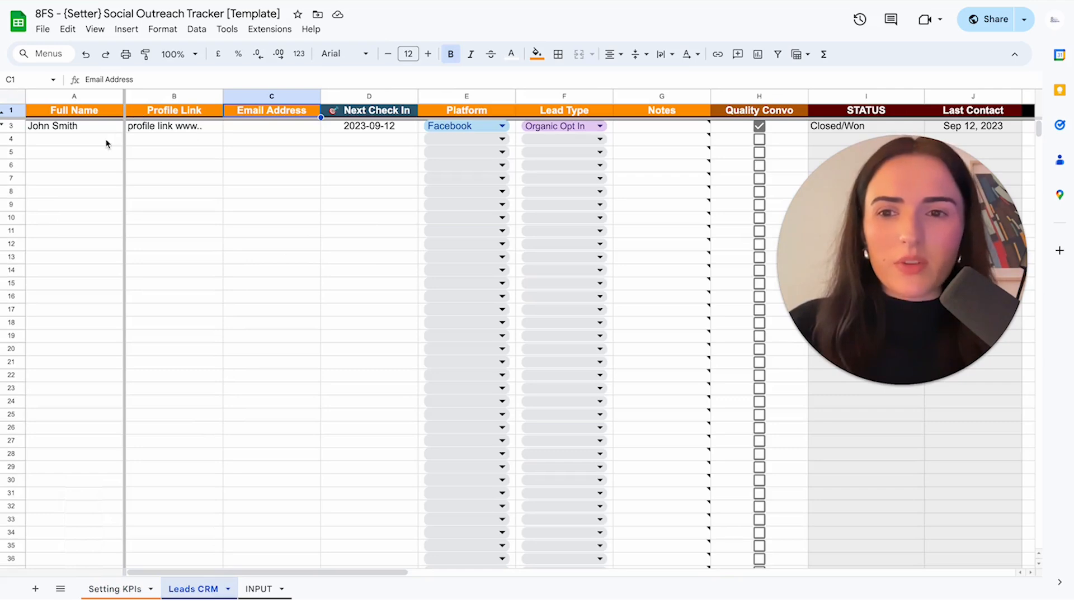
pyautogui.click(74, 138)
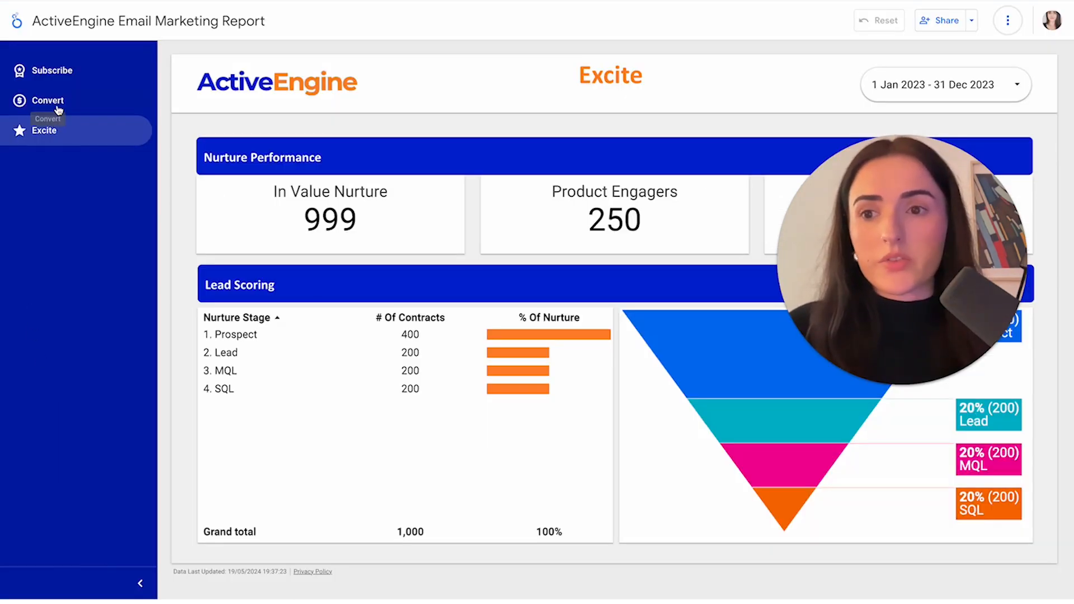
# Step: Switch to the report's Convert page and review its sales, product, remarketing and webinar charts
pyautogui.click(48, 100)
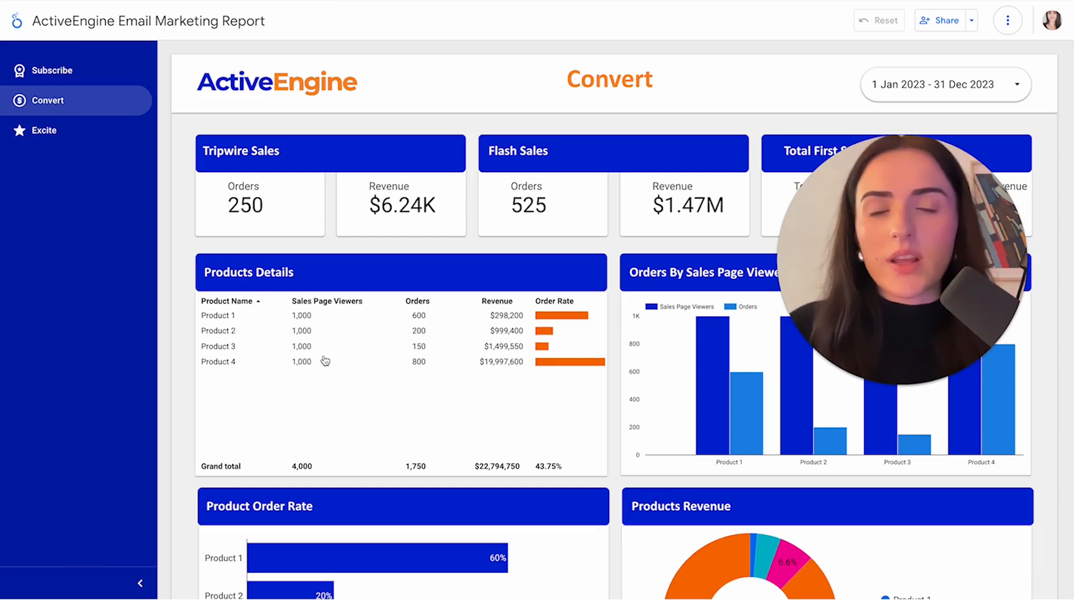
pyautogui.moveTo(319, 375)
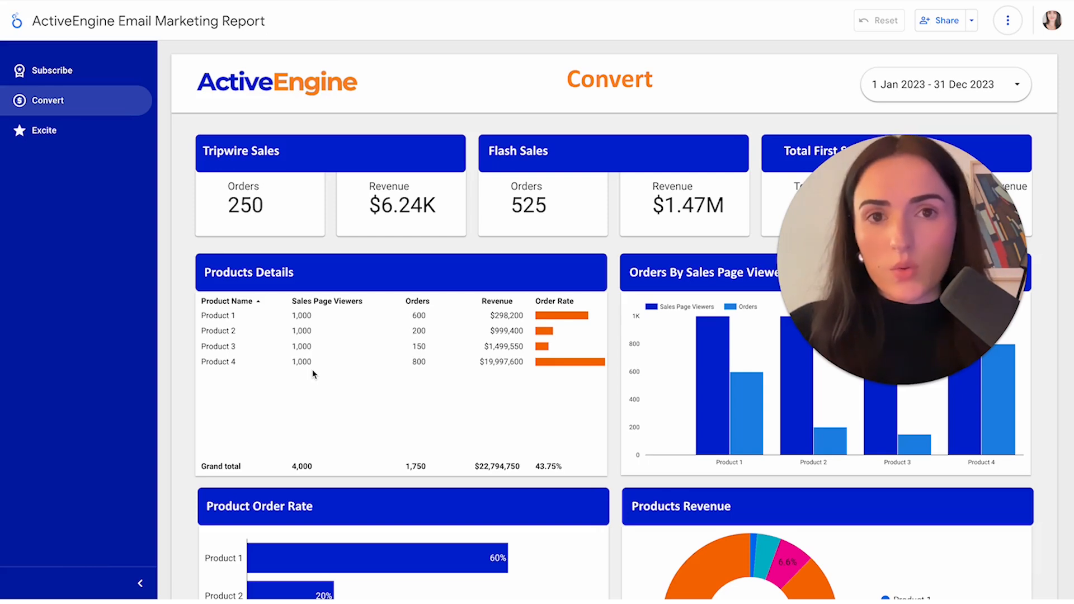
pyautogui.moveTo(536, 142)
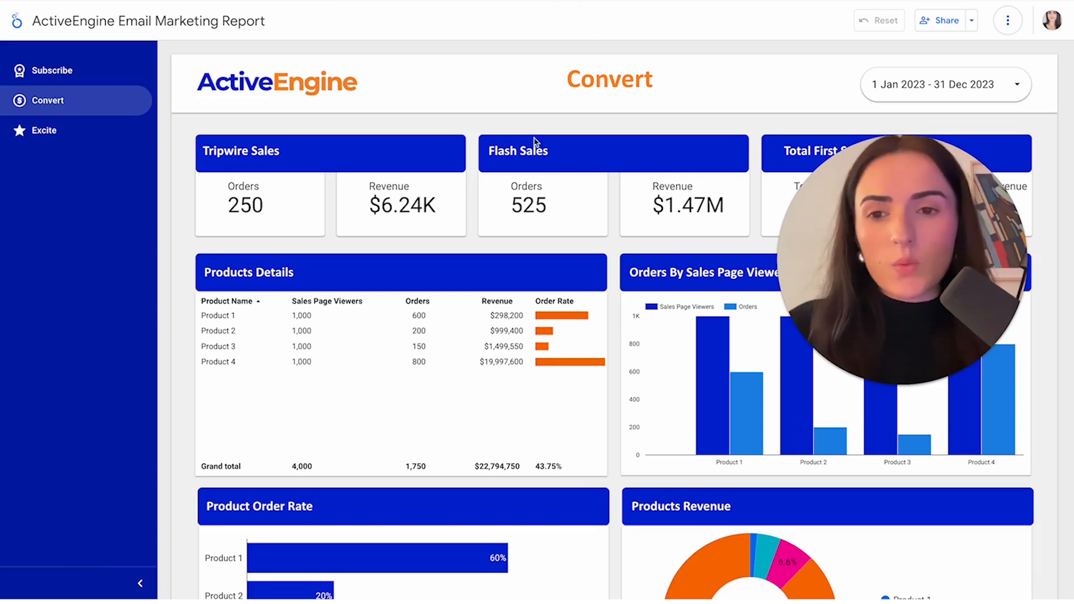
pyautogui.moveTo(406, 292)
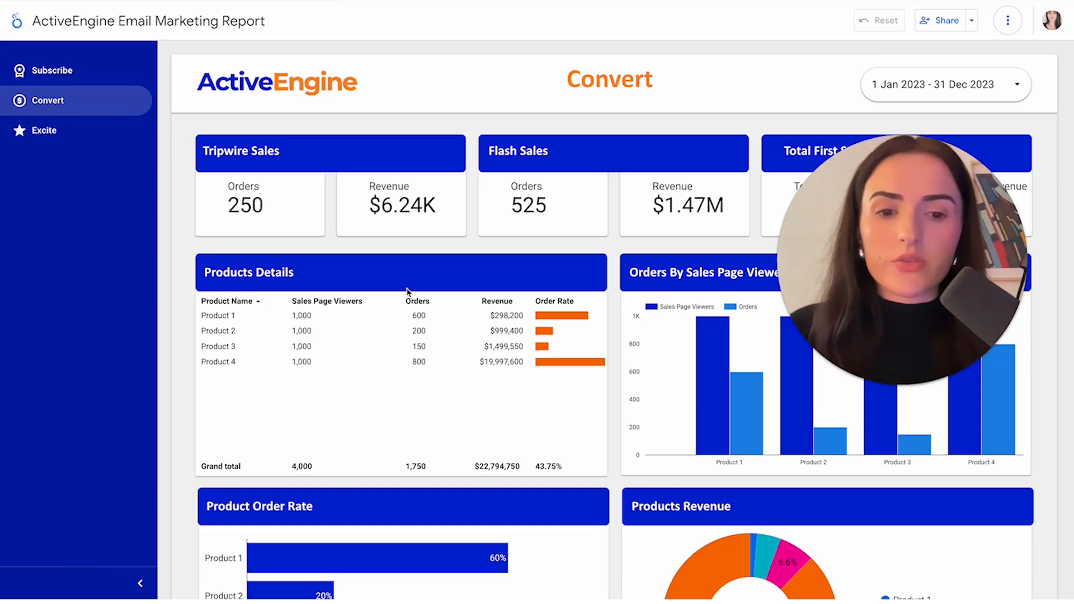
pyautogui.scroll(-3)
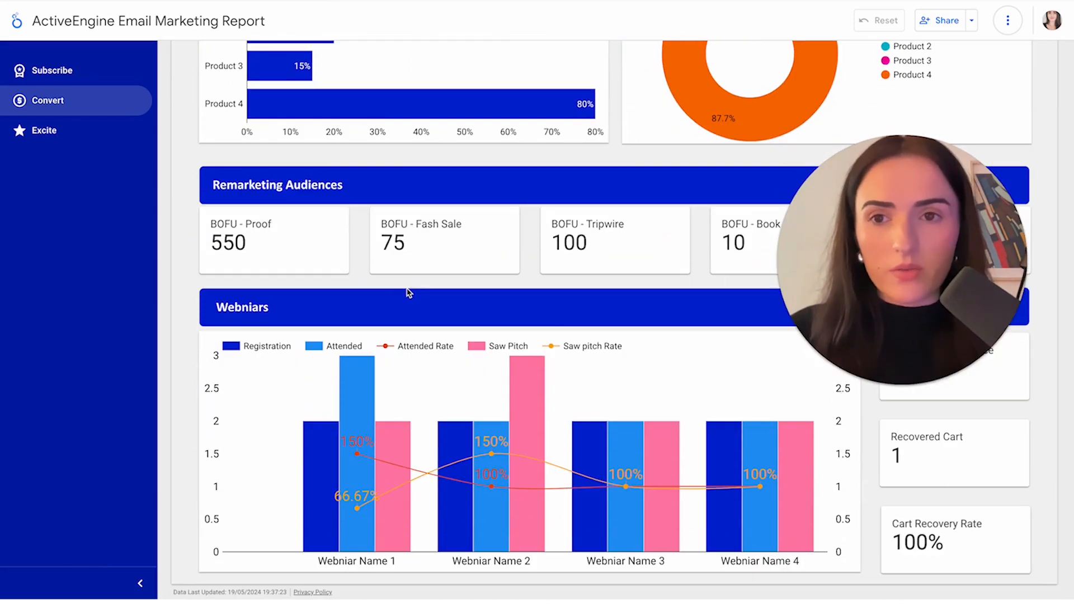
pyautogui.moveTo(408, 172)
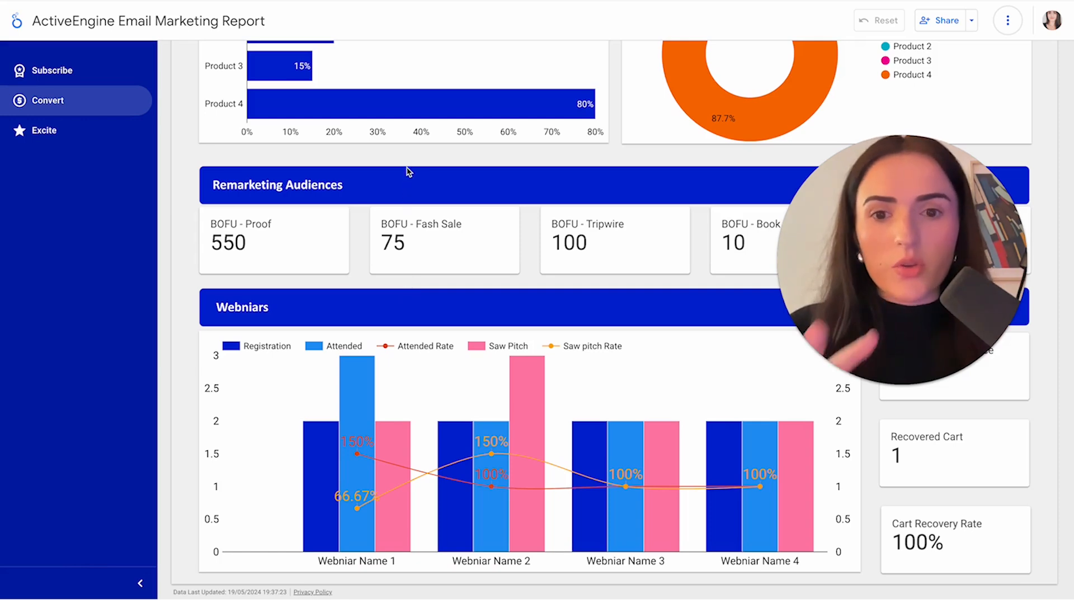
pyautogui.scroll(3)
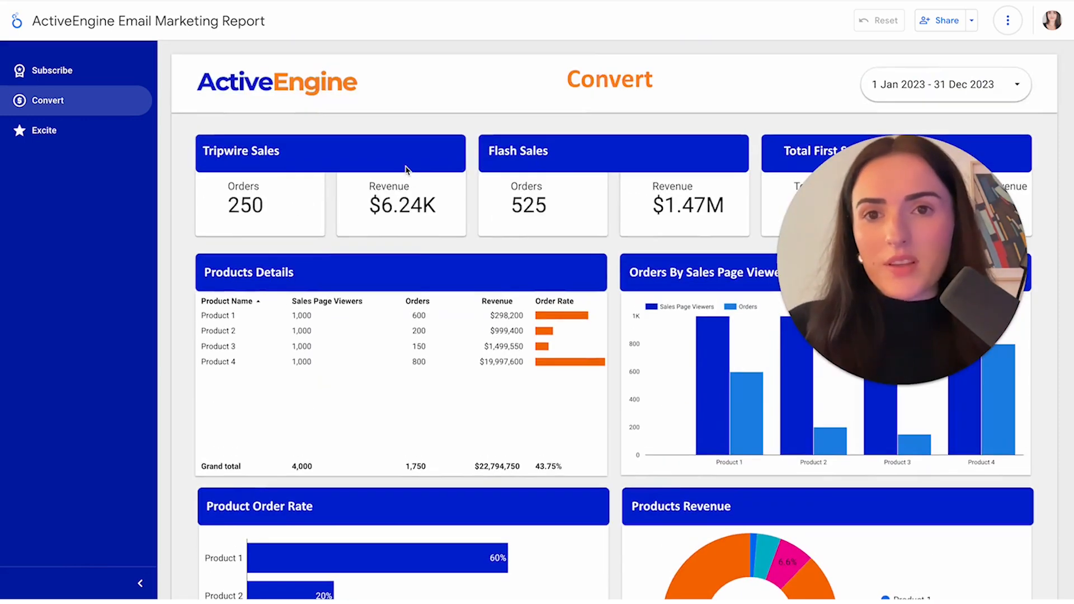